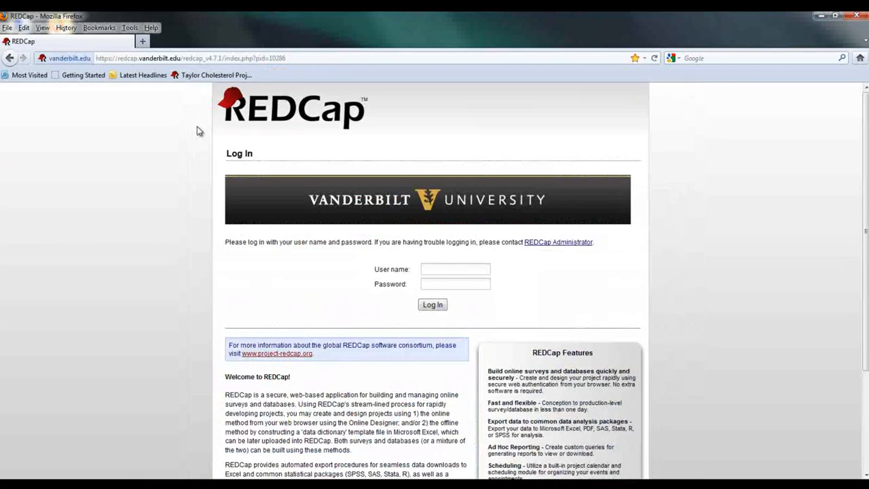
Step: Enter the provided demo user name and password and log in to REDCap
left_click(455, 269)
type("red_0005")
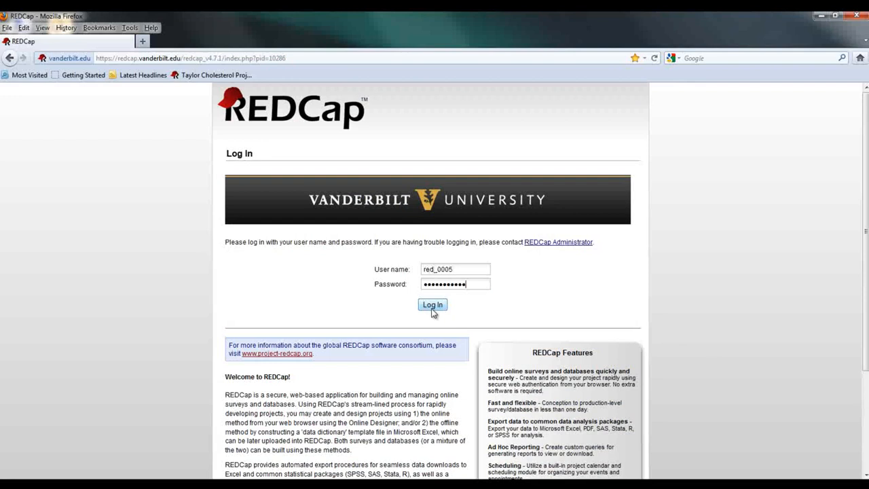
left_click(432, 304)
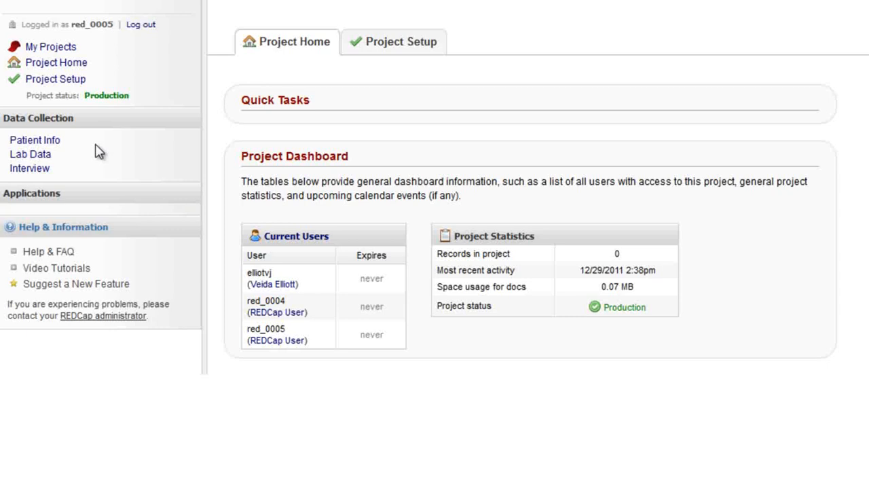
mouse_move(62, 227)
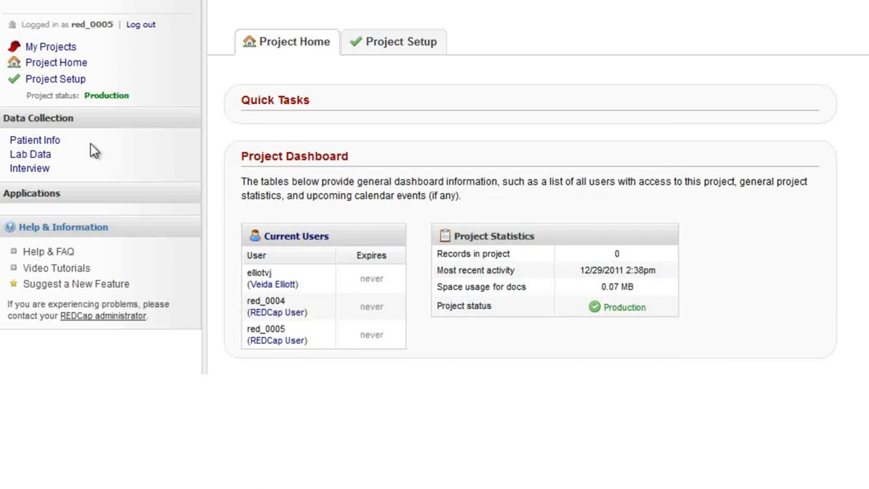
mouse_move(84, 147)
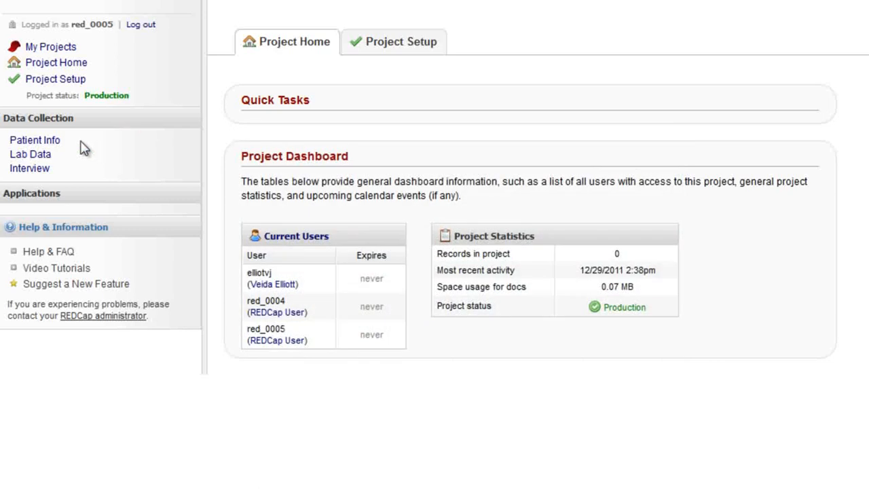
Step: Open the Patient Info form and start a new record with Study ID 2448JG
left_click(35, 139)
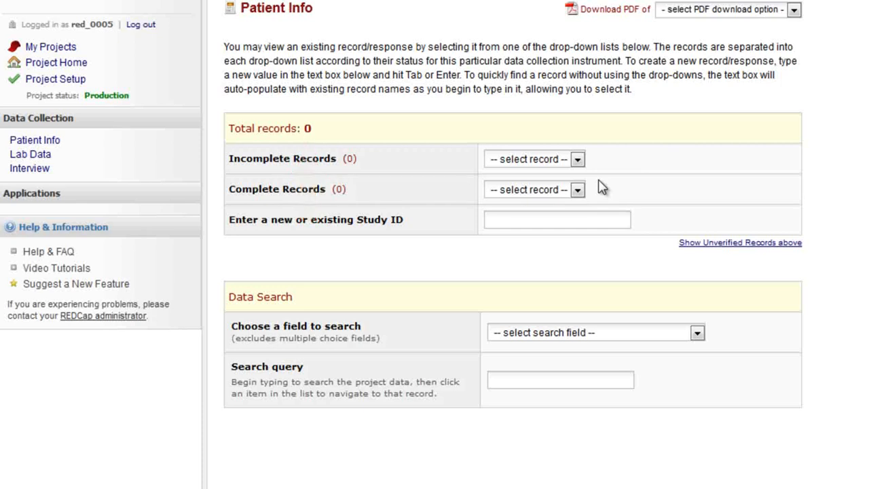
left_click(556, 219)
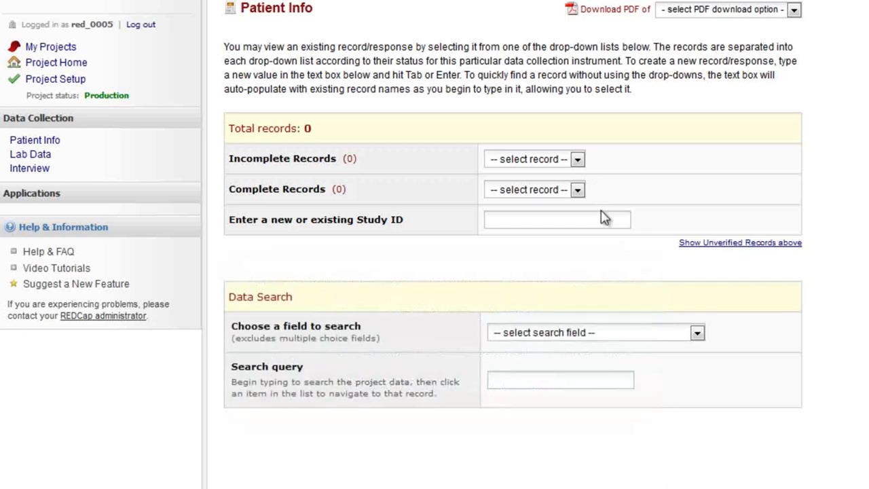
left_click(556, 219)
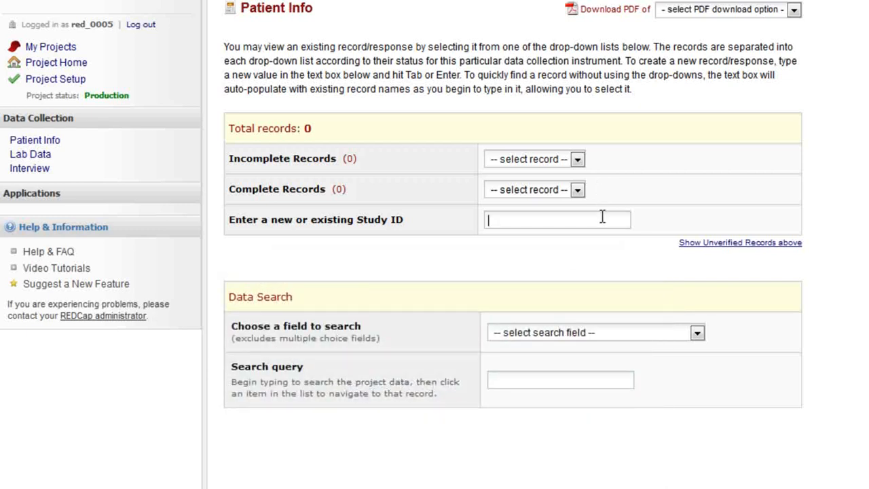
type("2448")
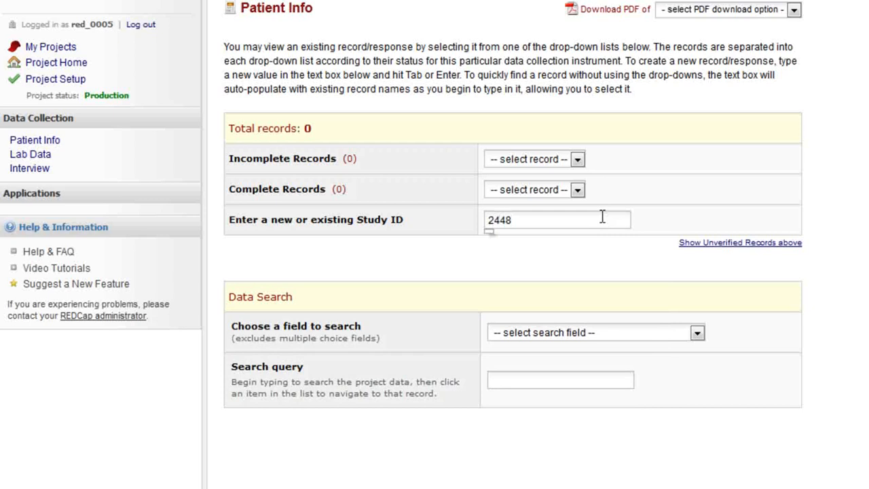
type("JG")
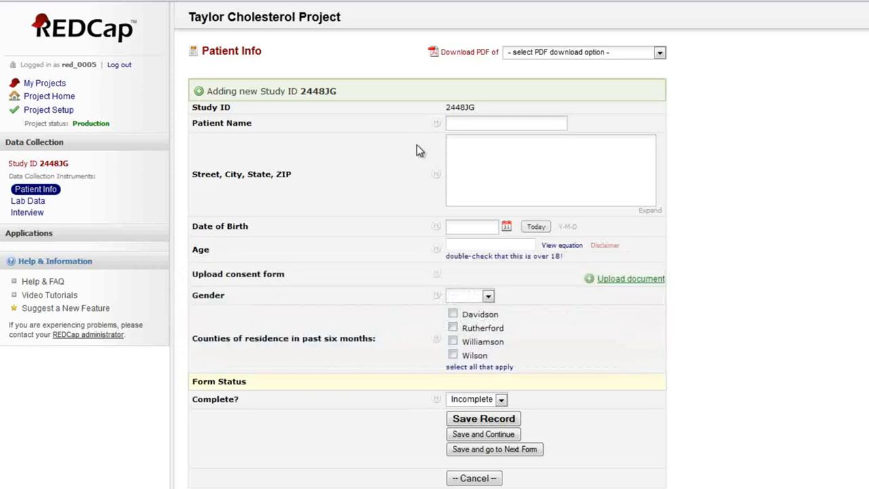
Step: Enter patient name John Doe and the address 123 Main St, ZIP 12345
left_click(550, 170)
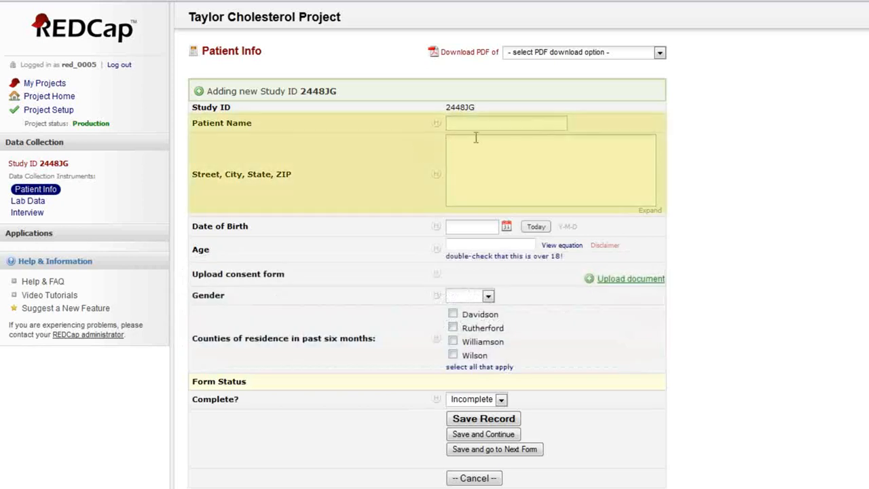
left_click(506, 123)
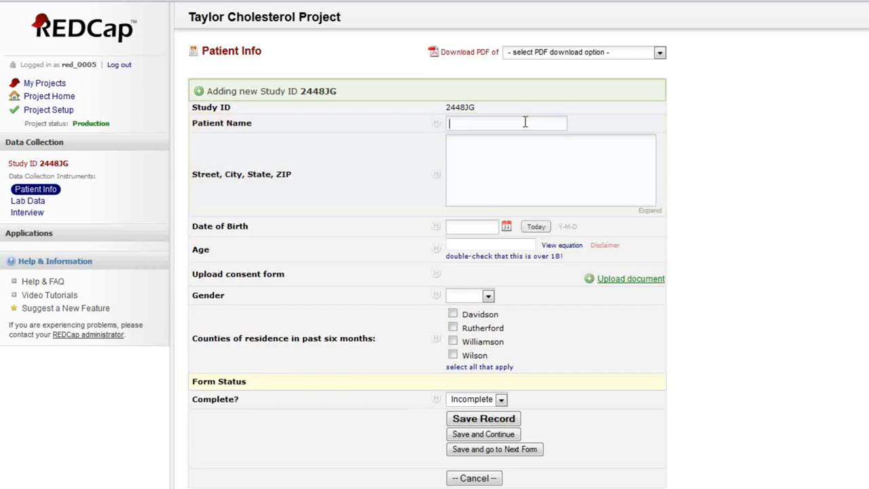
type("John Doe")
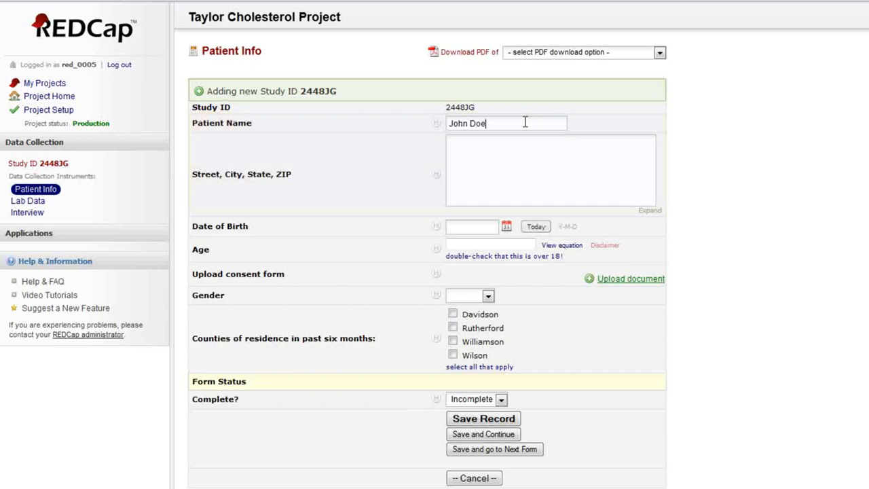
type("123")
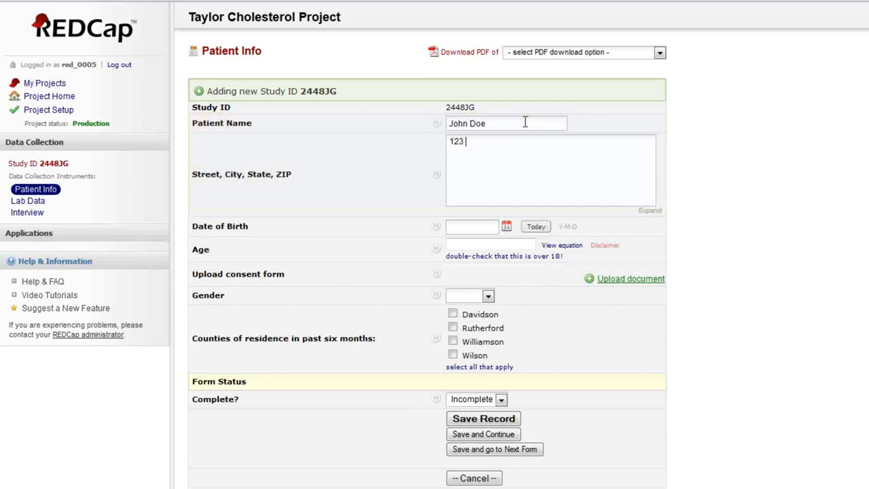
type("Main St.")
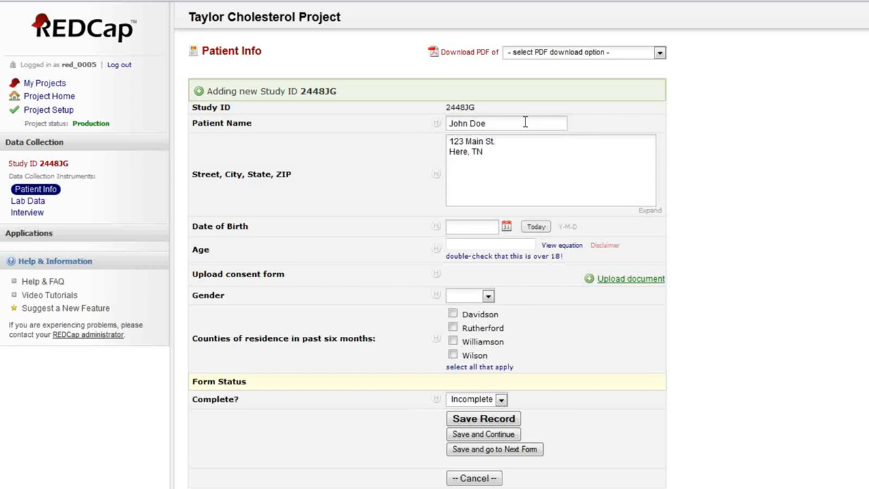
type("12345")
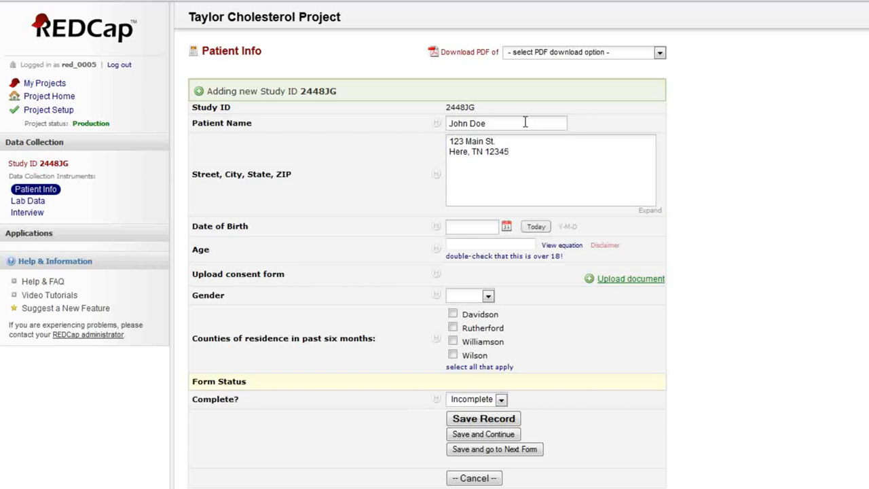
left_click(471, 226)
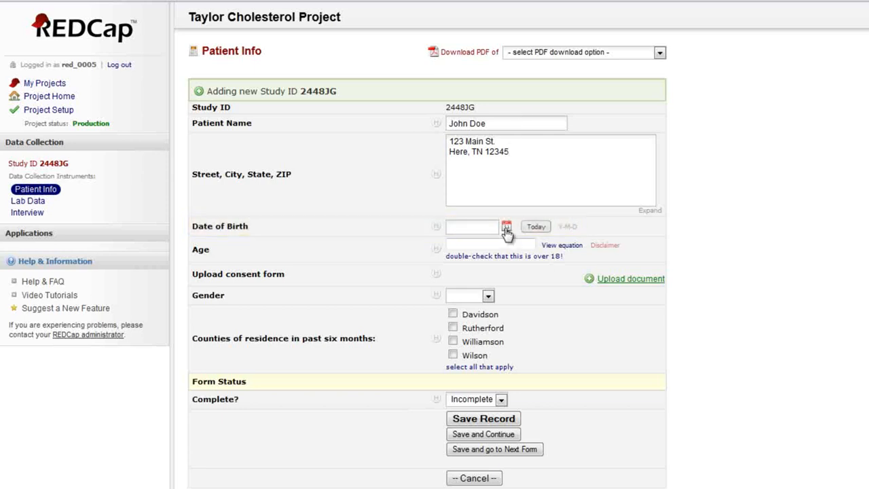
Step: Try the date picker, then type 'yesterday' in Date of Birth and dismiss the format warning
left_click(507, 226)
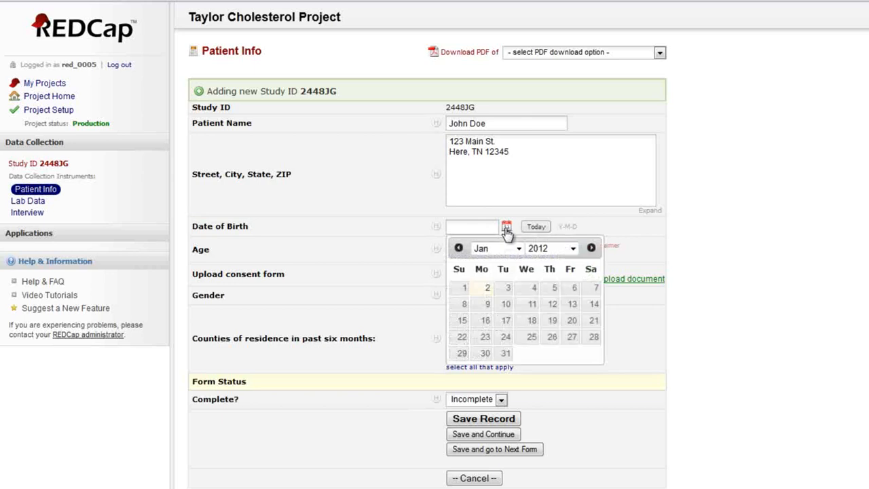
left_click(573, 248)
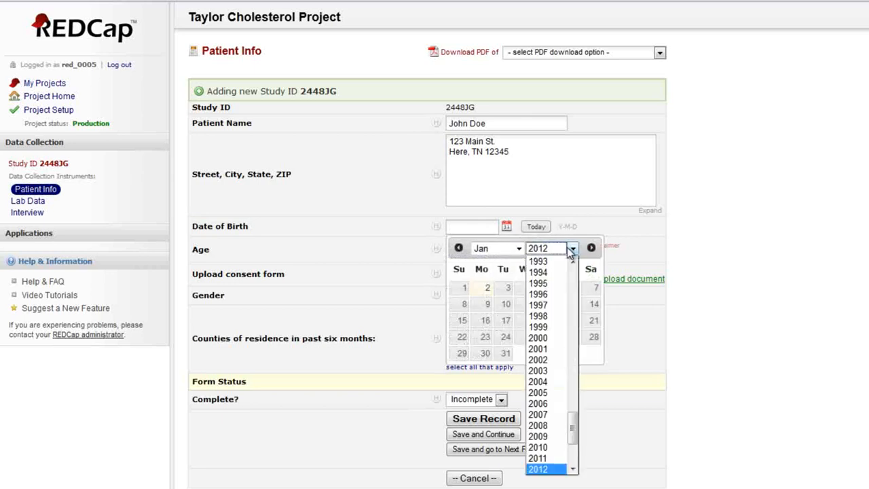
left_click(520, 247)
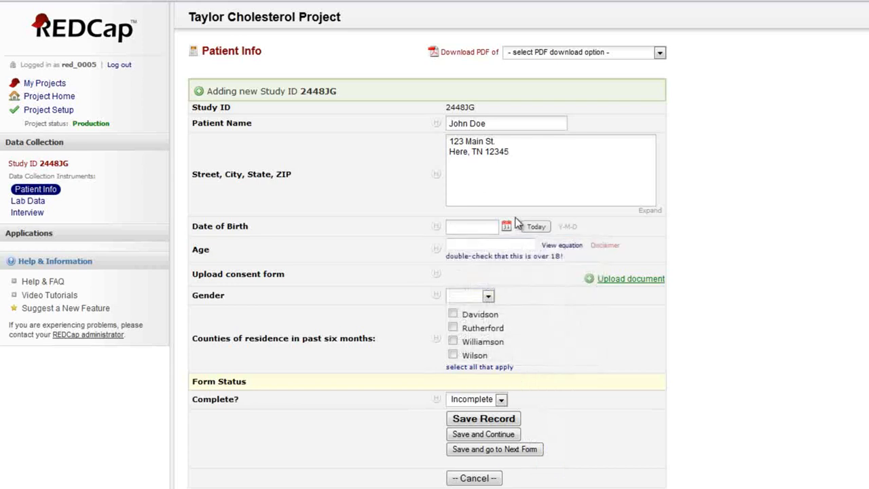
left_click(471, 226)
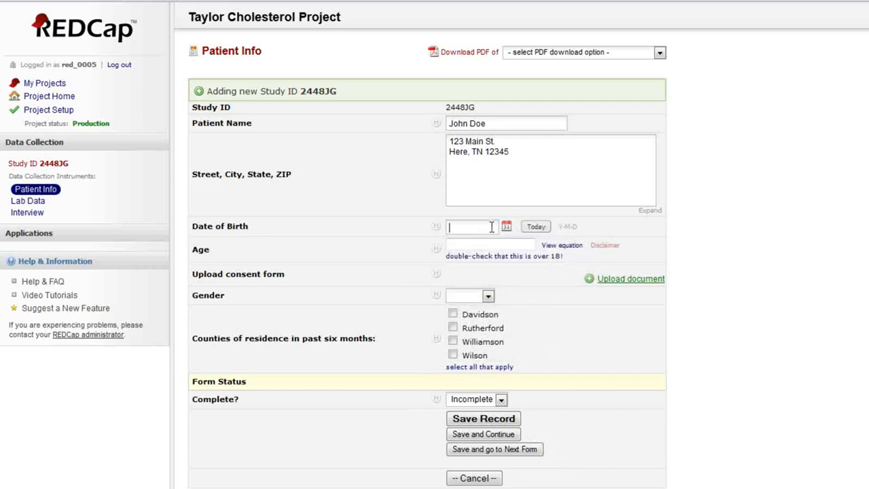
type("yes")
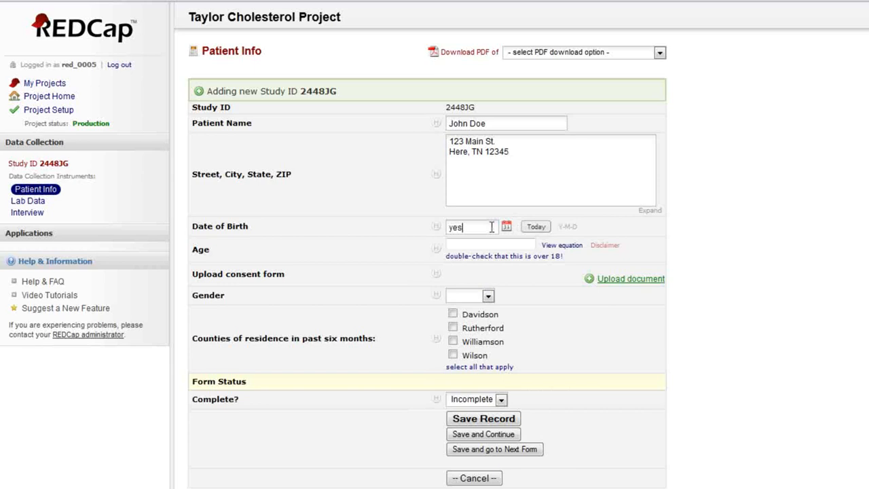
type("terday")
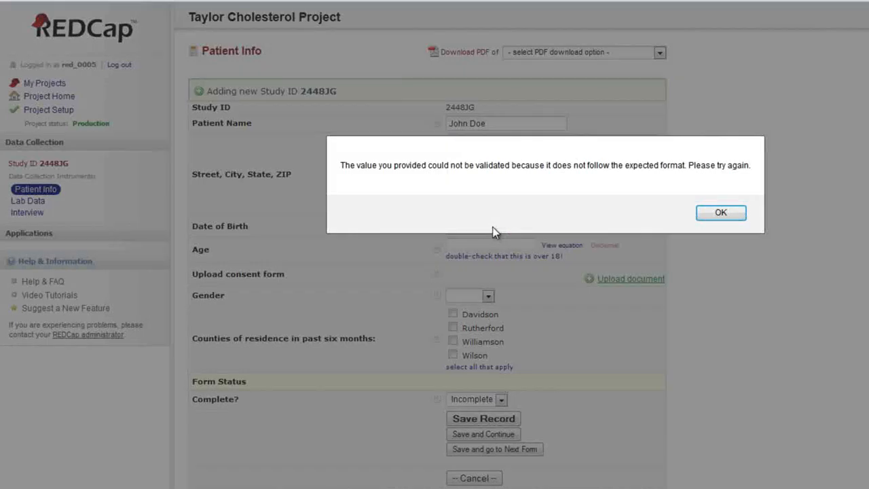
left_click(721, 212)
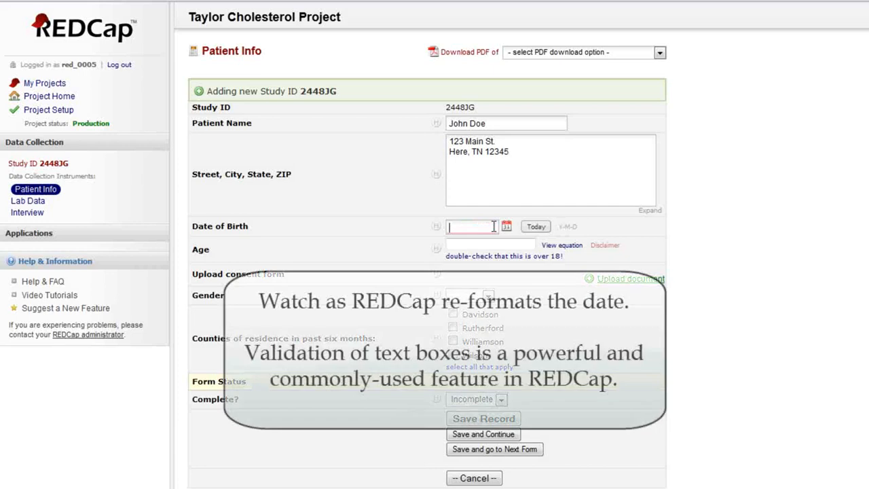
Step: Type 05/30/1990 as the date of birth so age calculates as 22
type("05/")
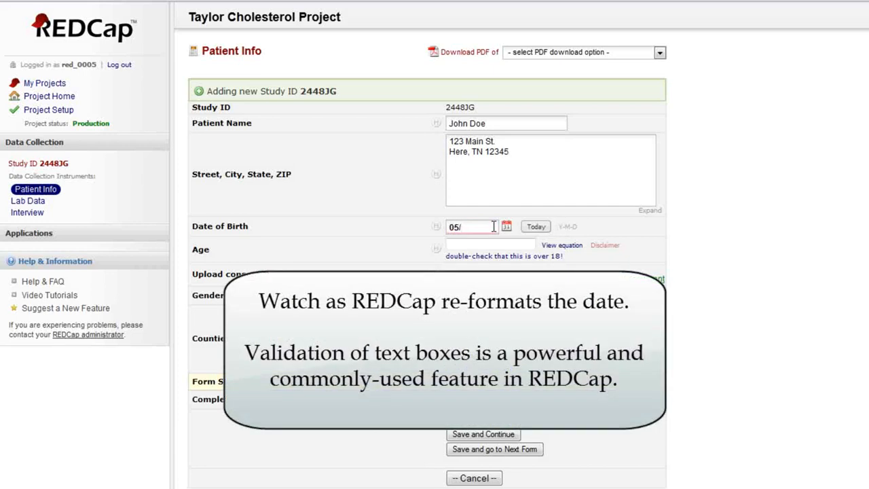
type("30")
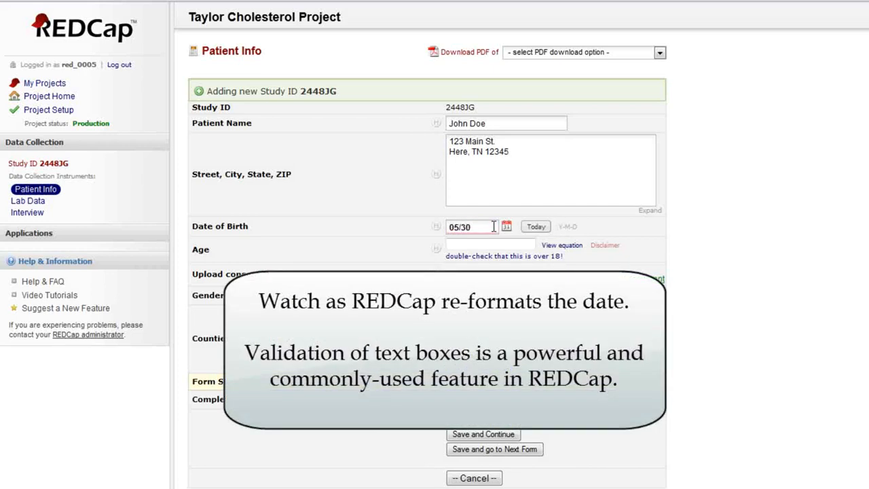
type("1990-05-")
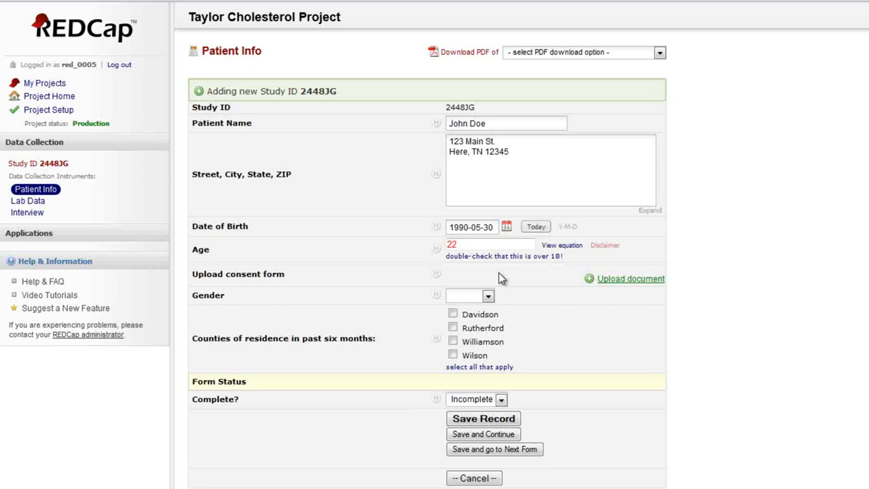
mouse_move(501, 279)
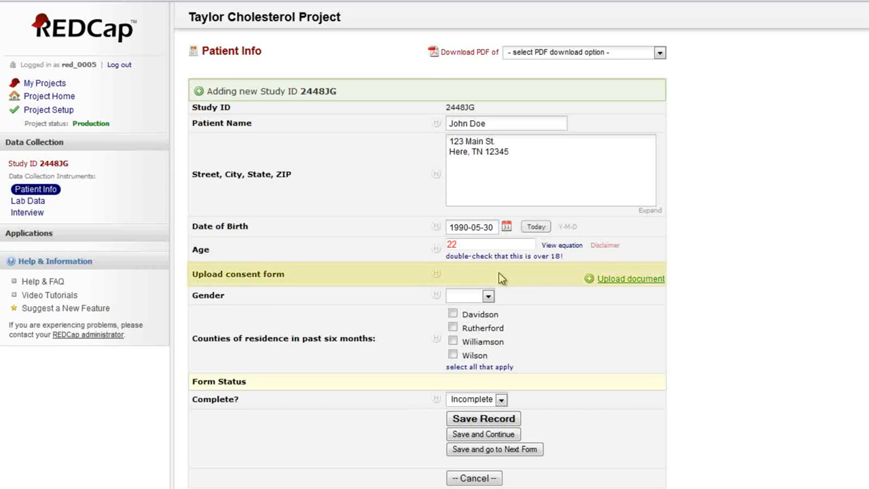
mouse_move(631, 279)
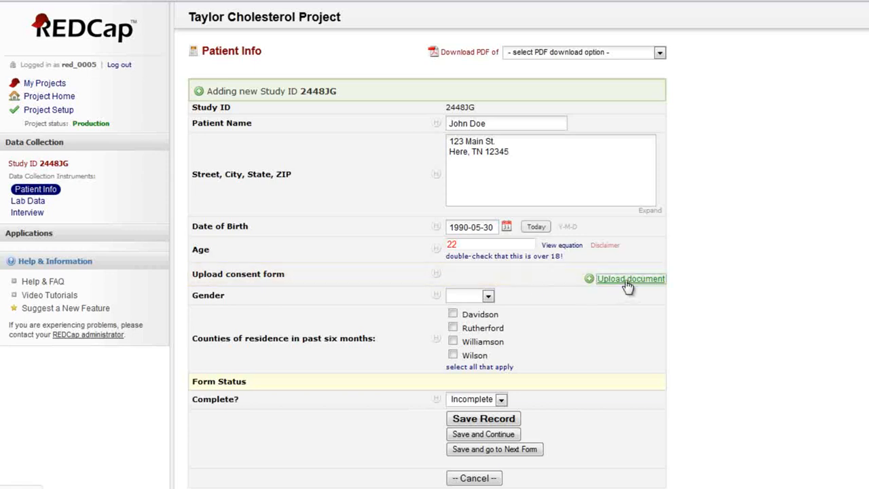
Step: Upload me.doc as the consent form document and close the success message
left_click(630, 278)
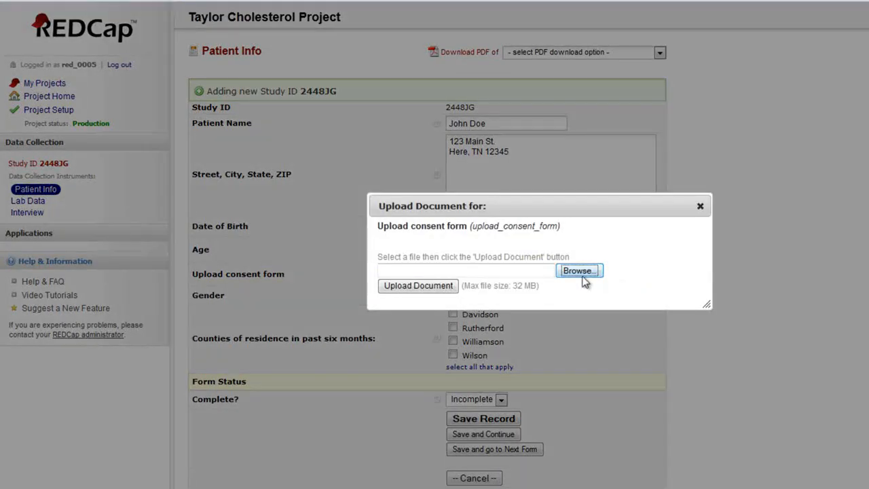
left_click(578, 270)
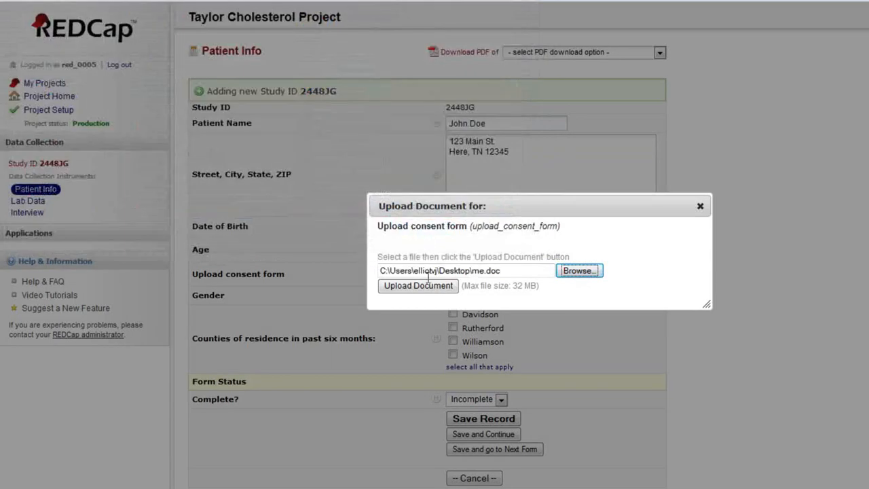
left_click(417, 285)
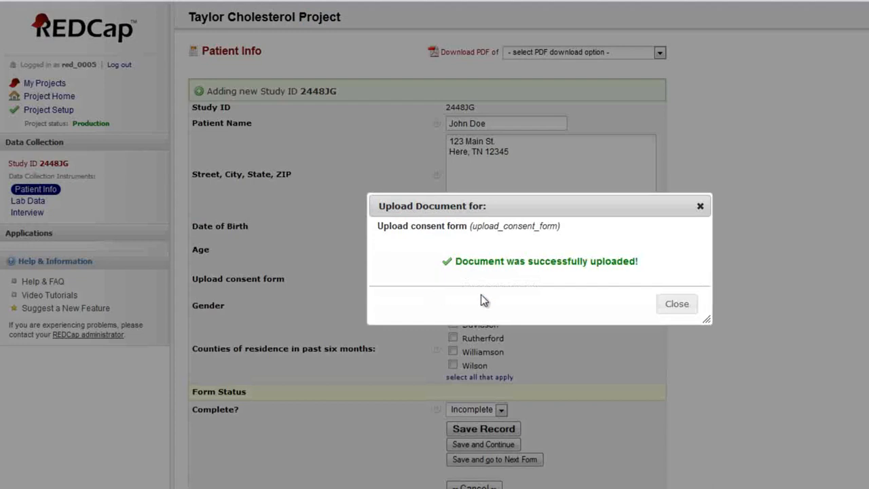
left_click(676, 304)
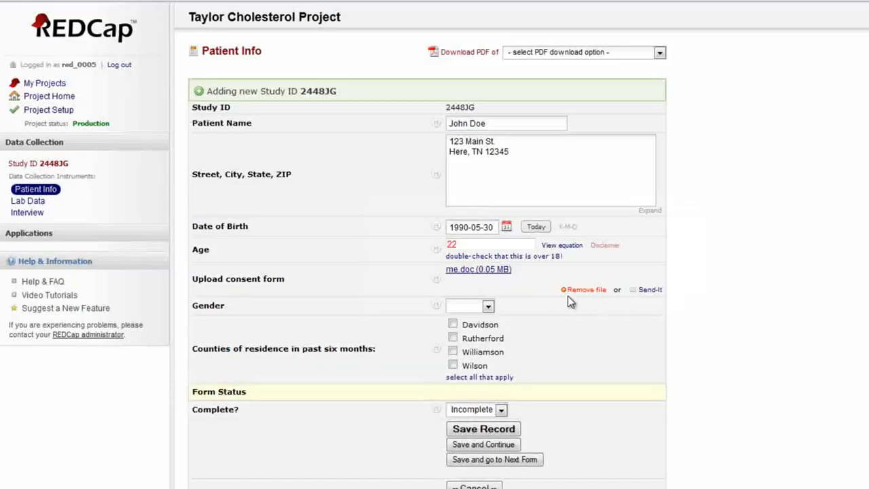
Step: Set Gender to Male and tick the Williamson and Wilson county checkboxes
left_click(487, 305)
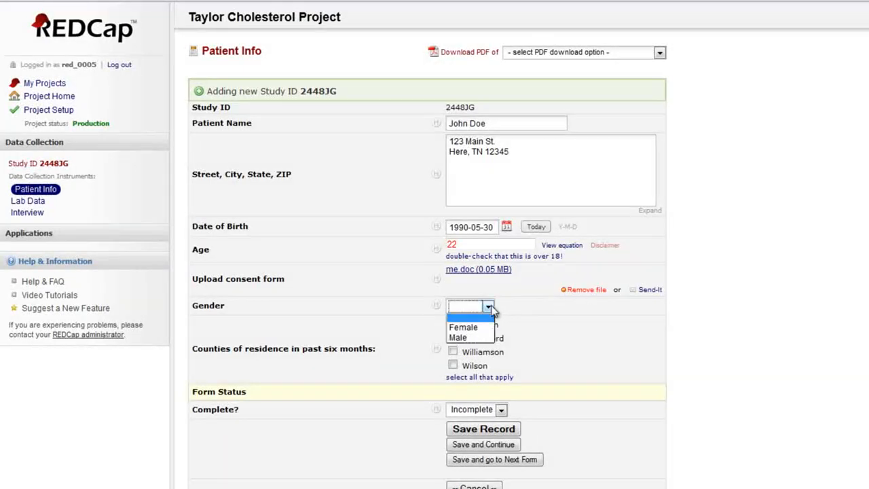
left_click(458, 338)
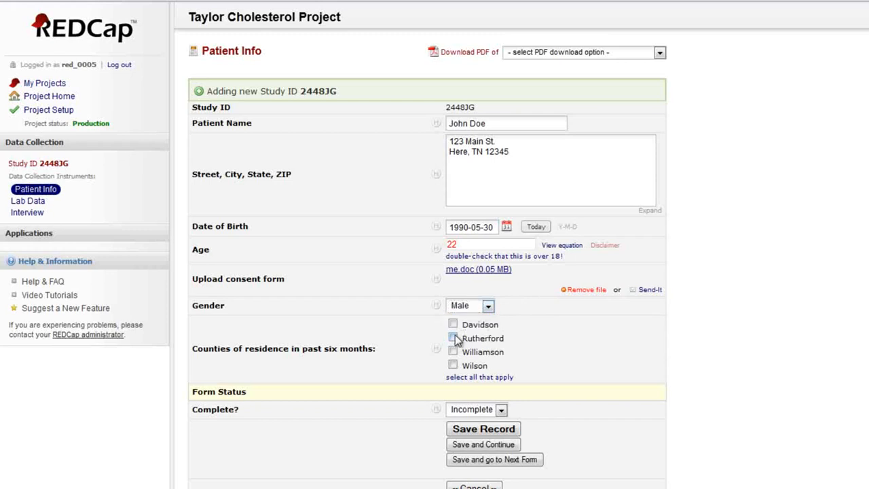
left_click(453, 338)
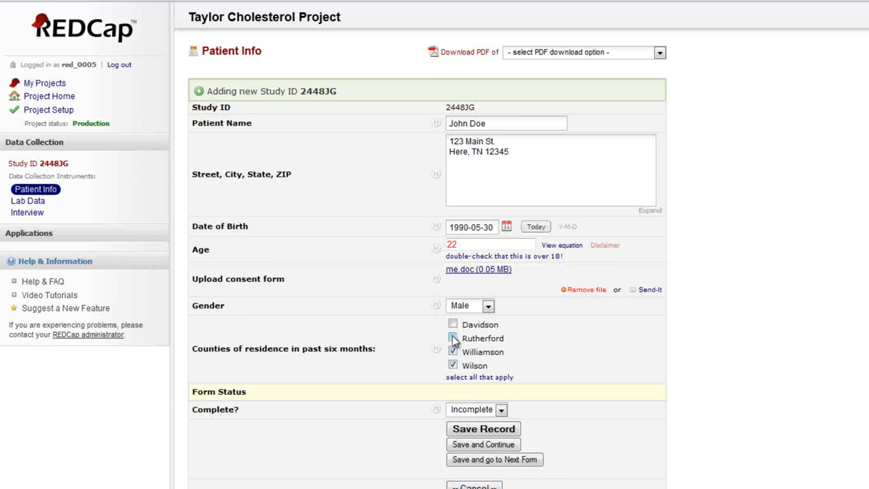
left_click(452, 352)
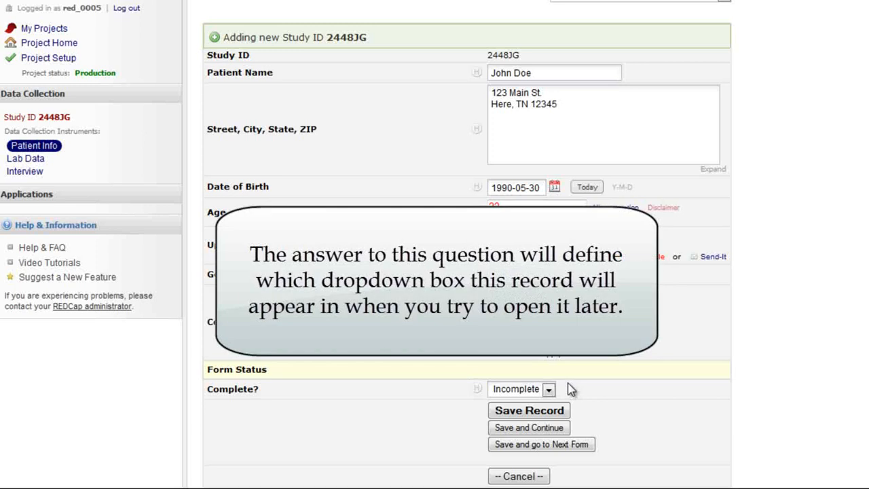
Step: Choose Complete in the Form Status 'Complete?' dropdown for record 2448JG
left_click(548, 389)
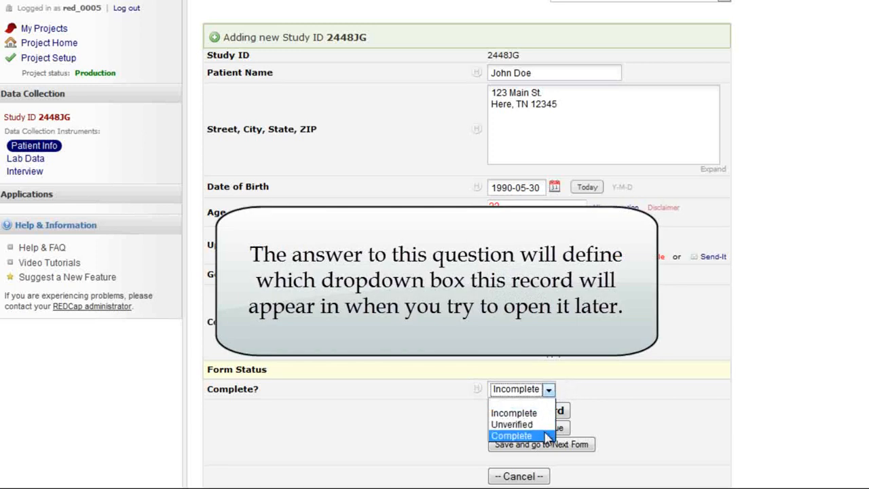
left_click(510, 436)
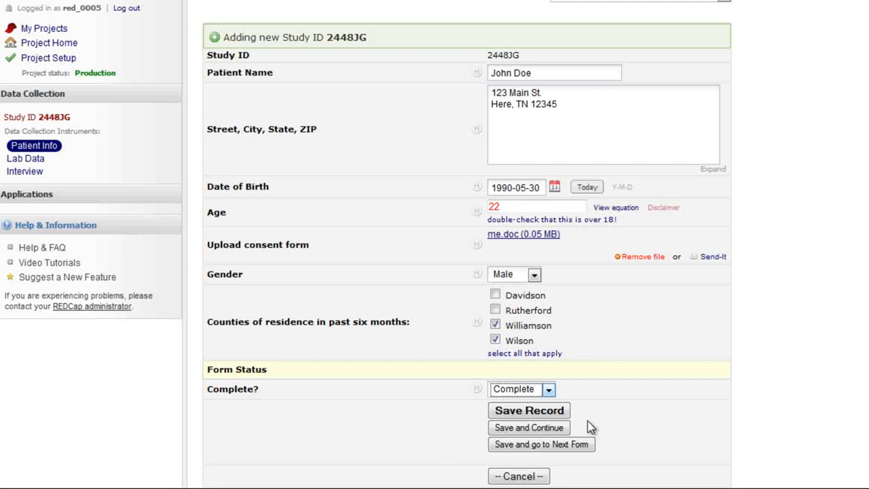
Step: Save 2448JG, reopen it from Complete Records, resave as Incomplete, and reopen from Incomplete Records
left_click(529, 410)
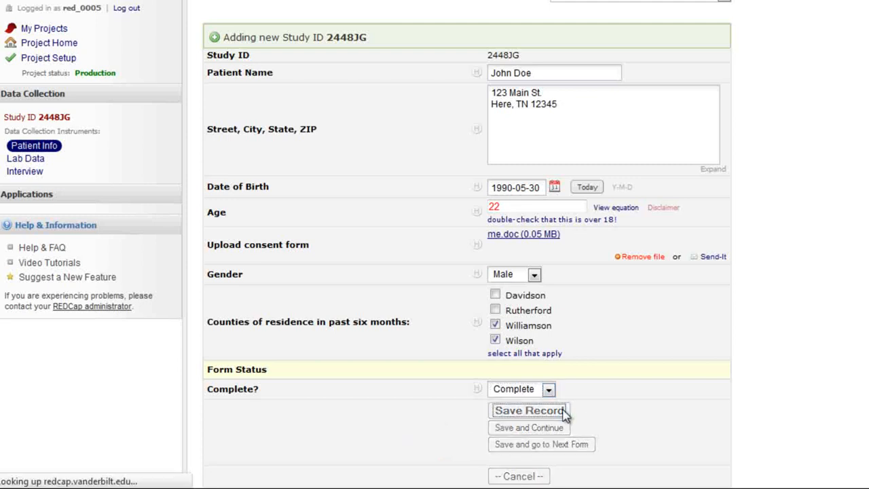
left_click(529, 410)
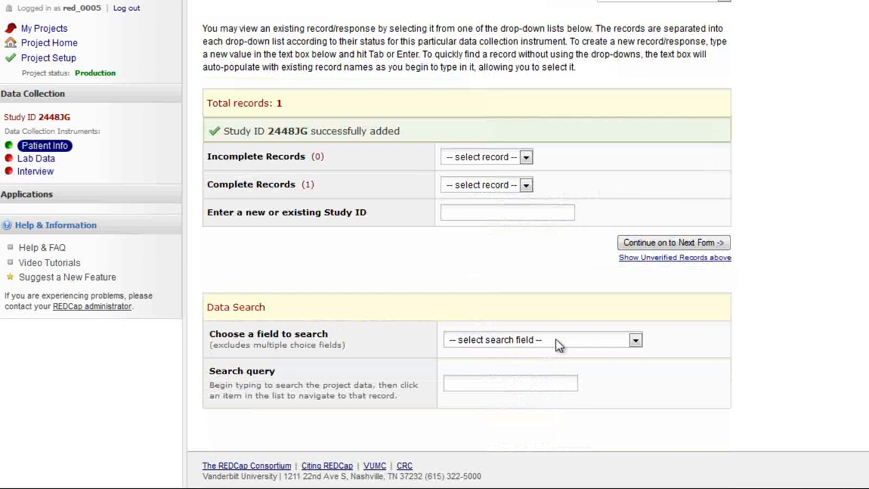
left_click(525, 185)
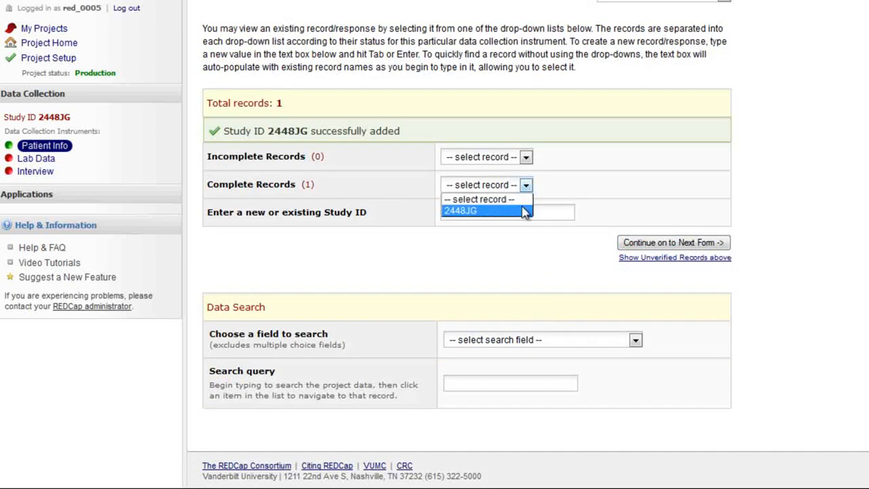
left_click(460, 210)
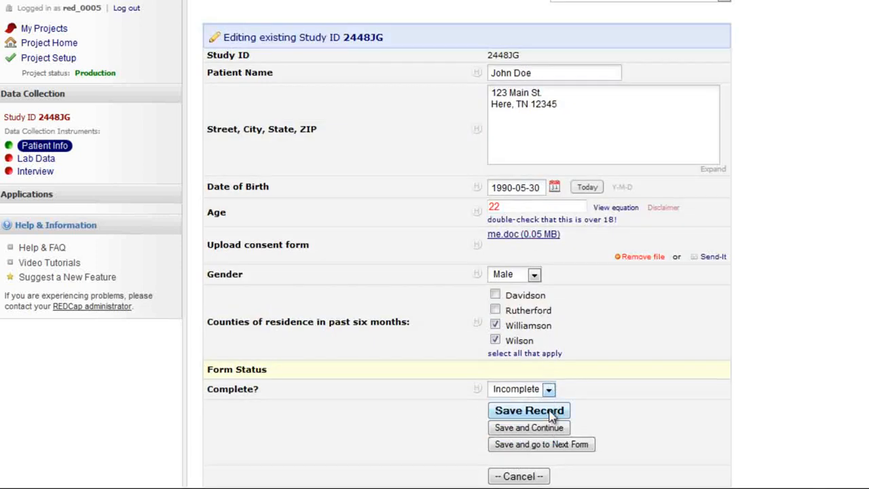
left_click(529, 411)
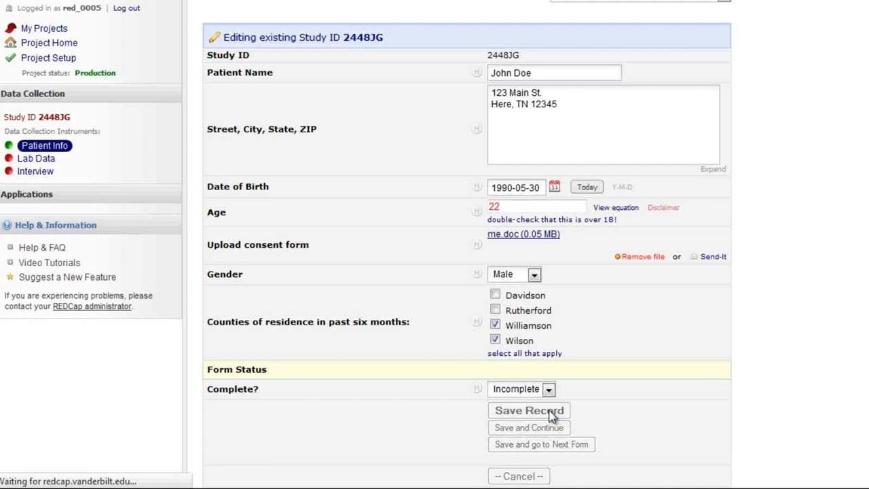
left_click(529, 410)
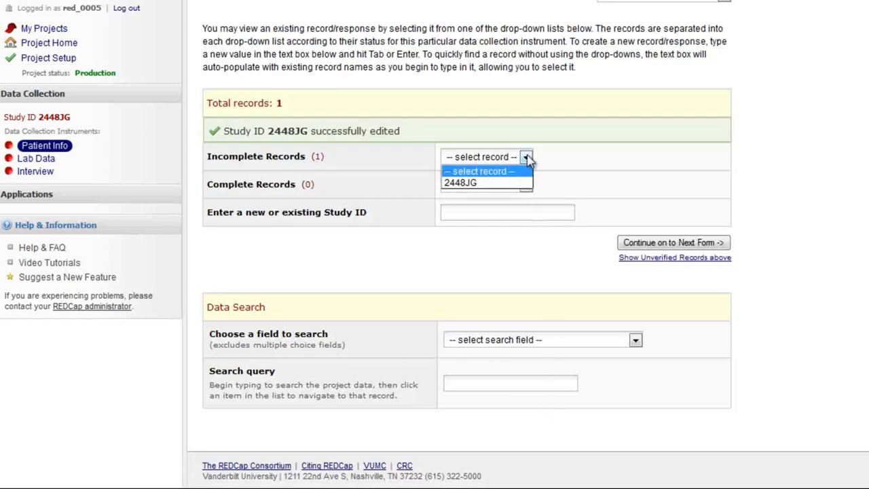
left_click(461, 182)
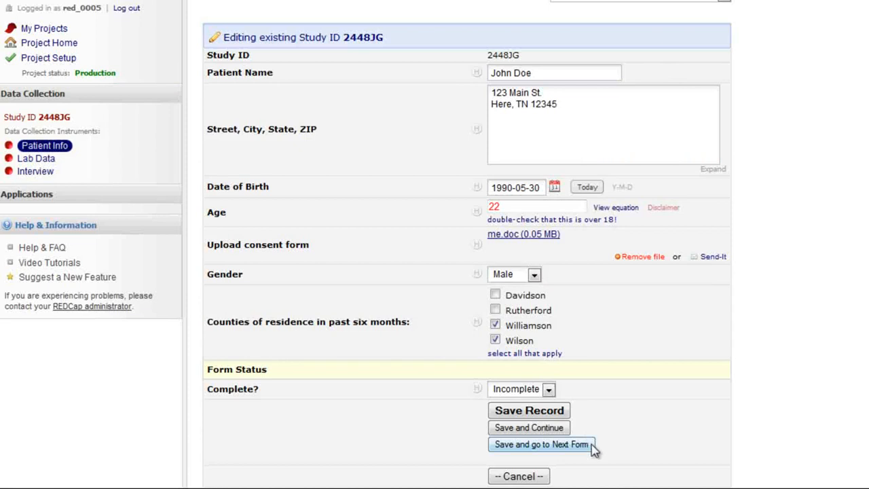
Step: Move to the Lab Data form and enter before-drug values 155, 125 and 36
left_click(541, 444)
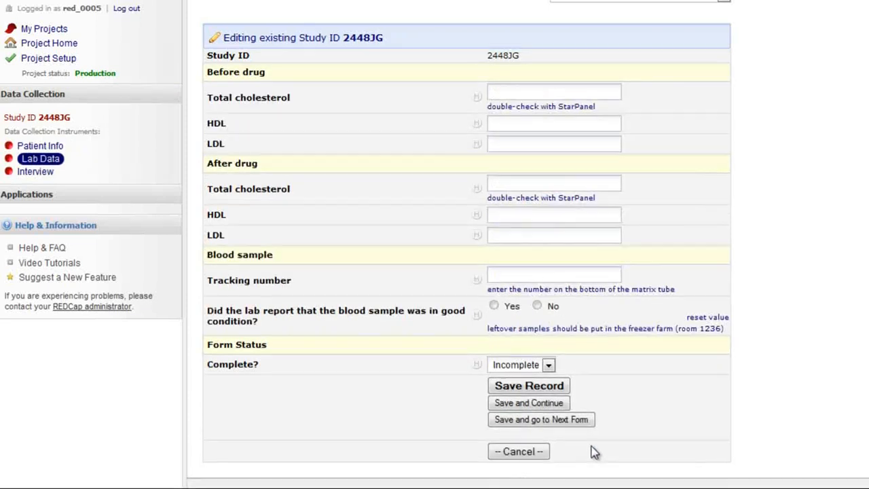
scroll("up", 3)
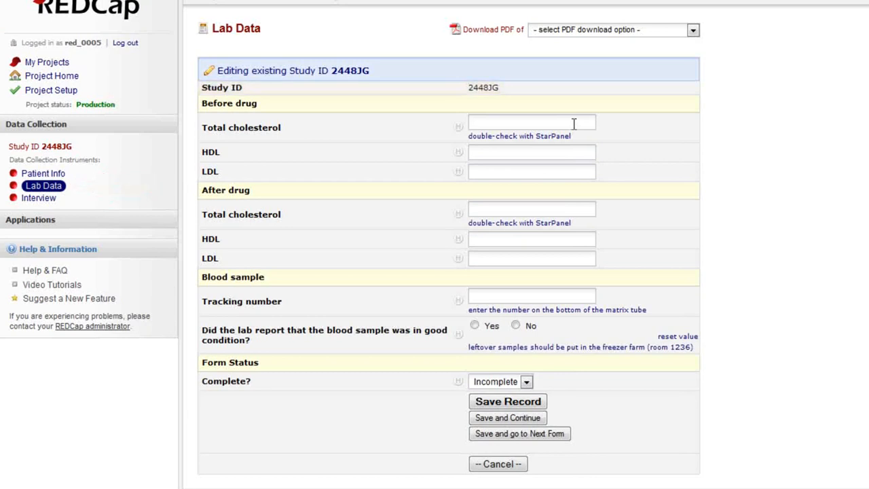
type("155")
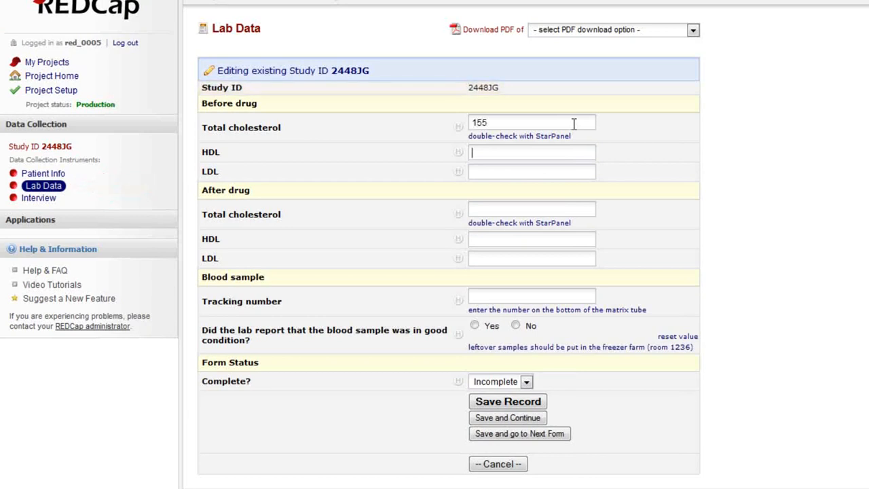
type("125")
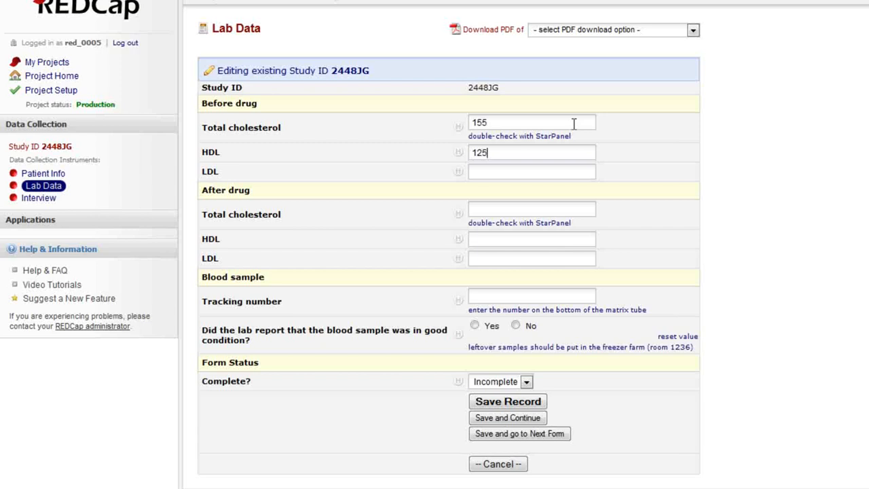
type("36")
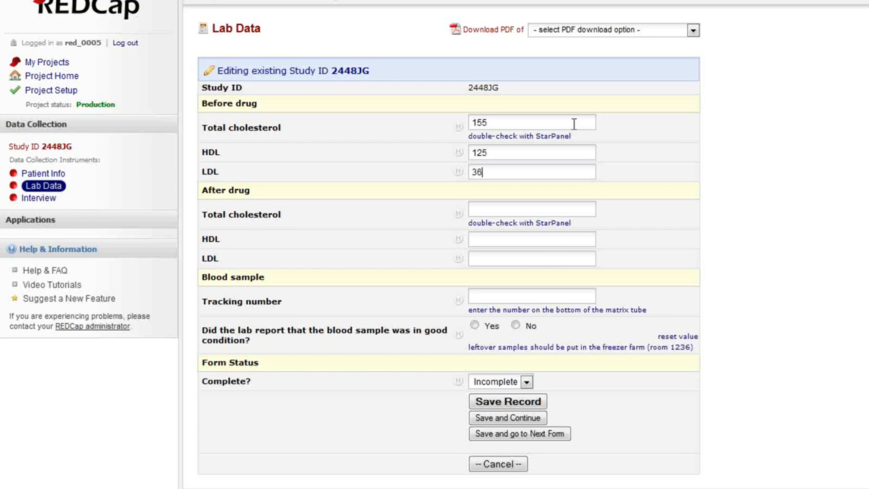
Step: Enter after-drug cholesterol 10, dismiss the warnings, mark sample good, and set status Unverified
left_click(532, 209)
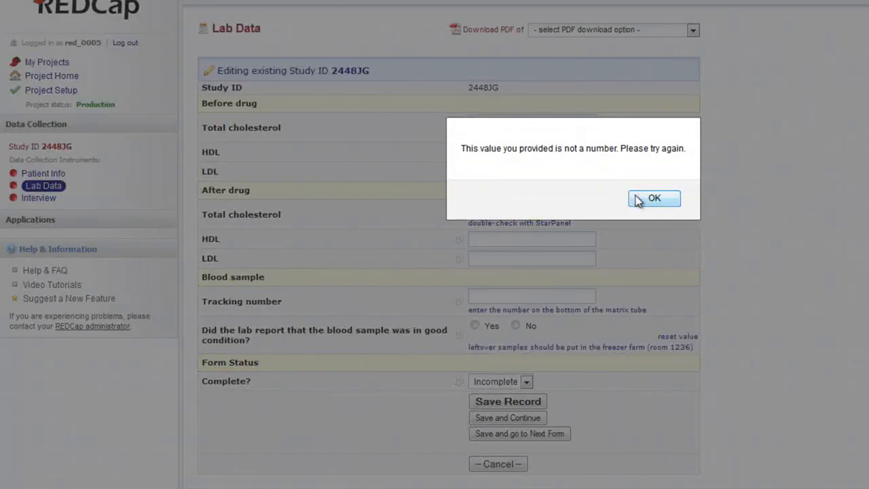
left_click(654, 198)
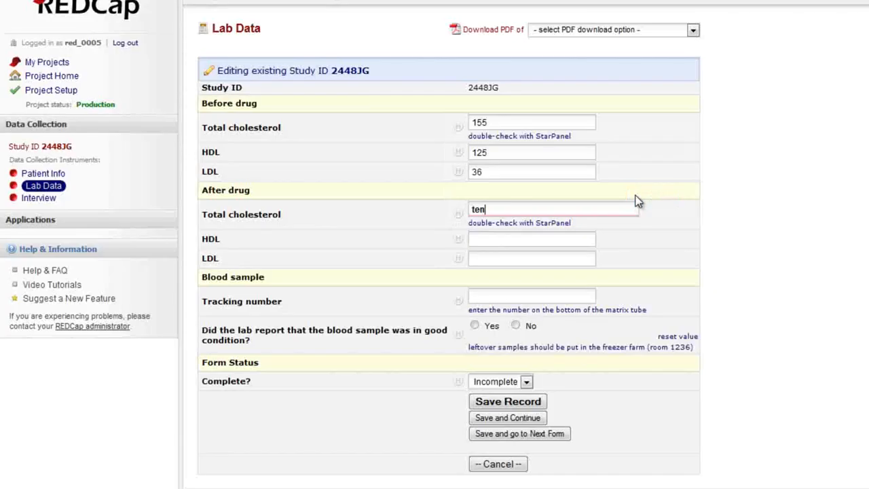
type("10")
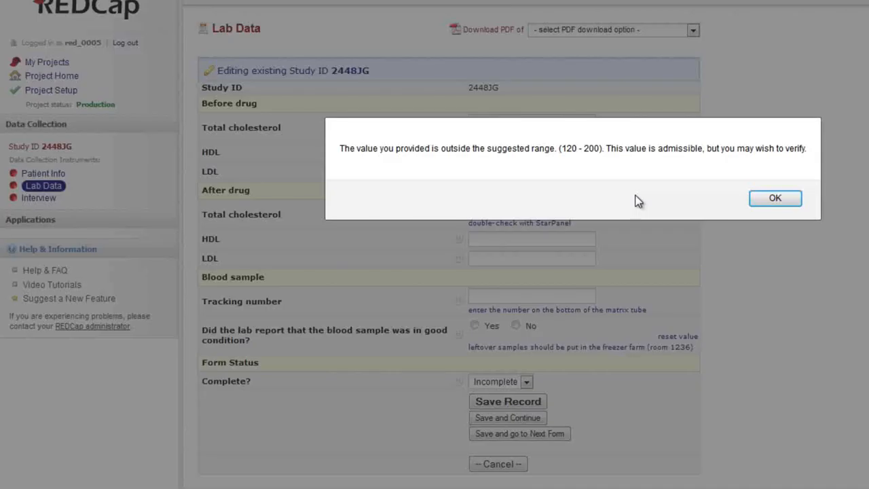
mouse_move(735, 219)
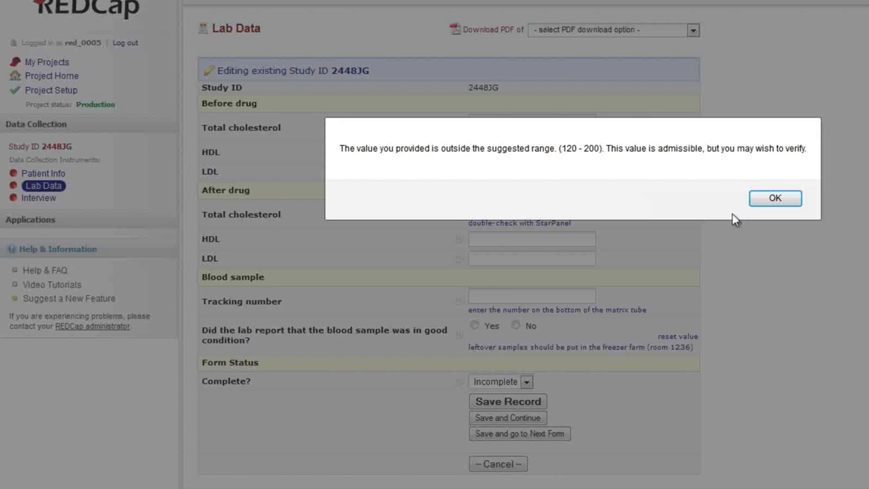
left_click(775, 198)
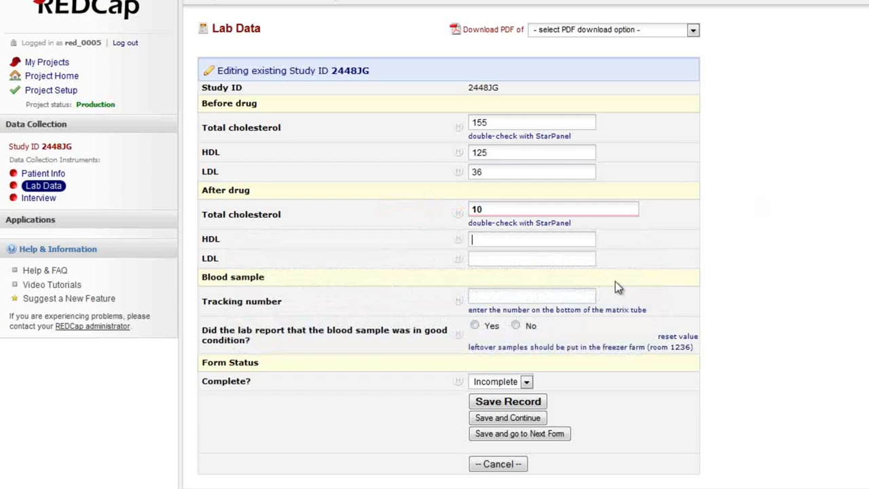
left_click(501, 381)
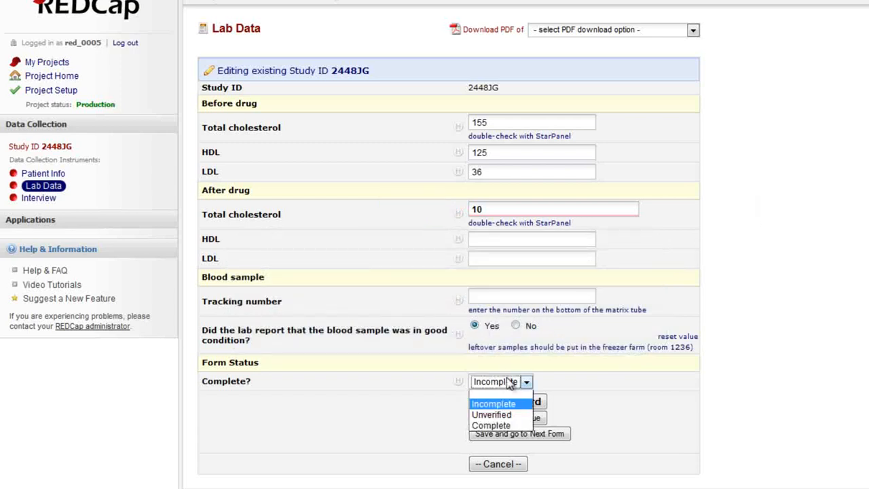
left_click(491, 415)
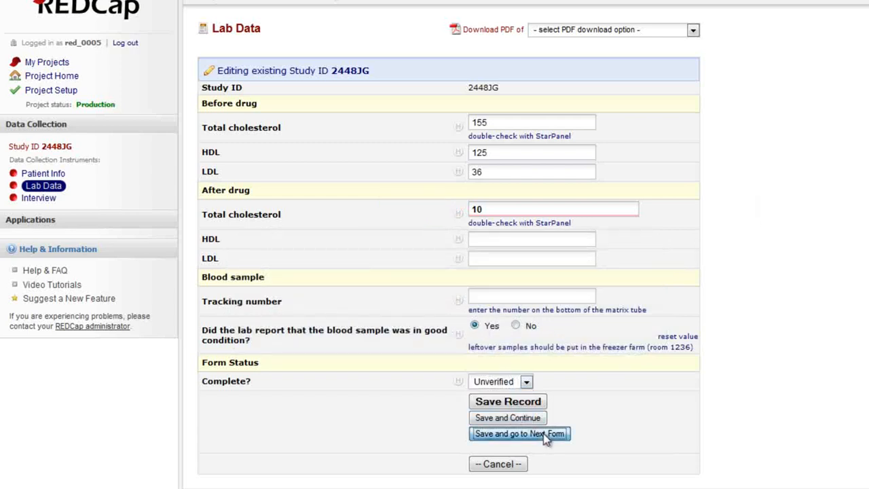
Step: On the Interview form, answer 8.1 Yes and 8.2 'Within the past year', then save
left_click(519, 433)
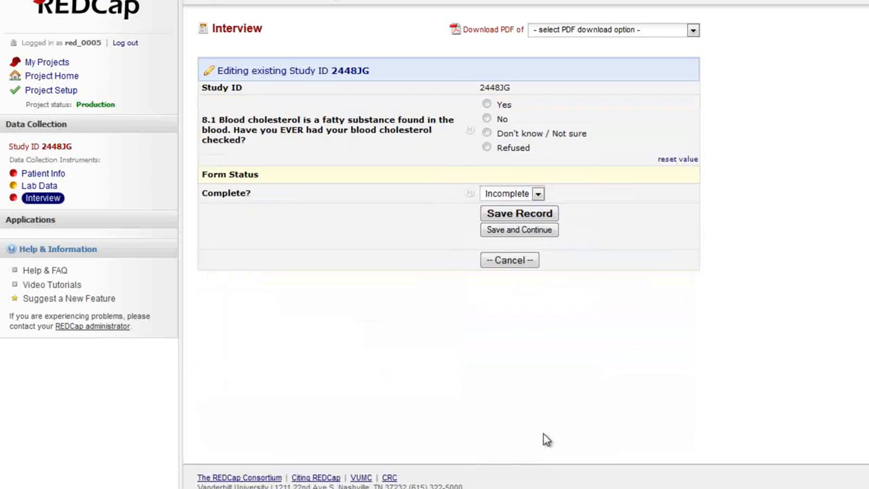
mouse_move(502, 169)
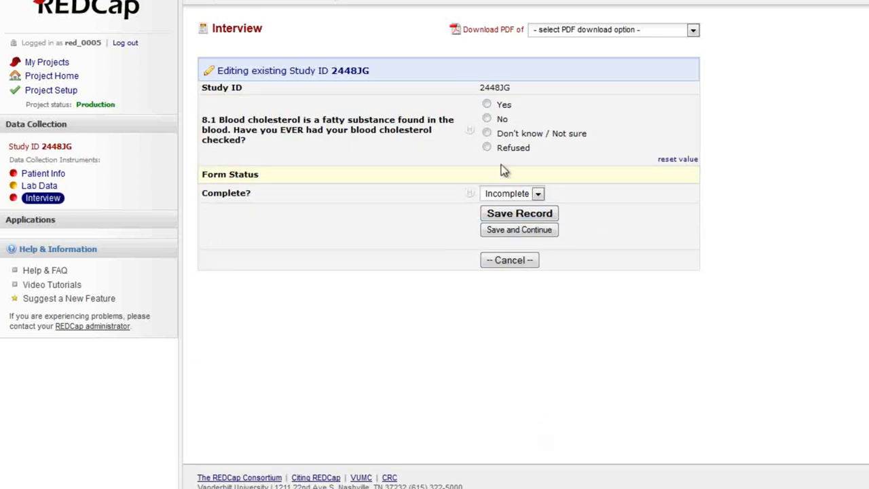
left_click(486, 133)
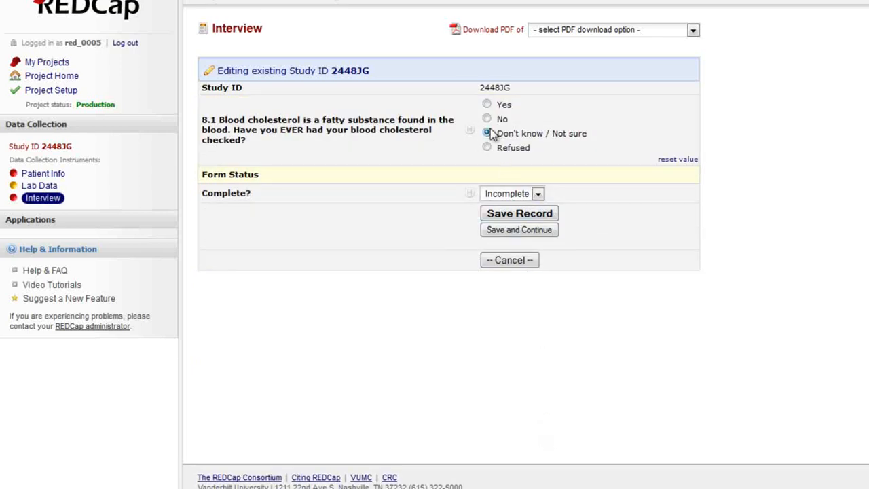
left_click(487, 147)
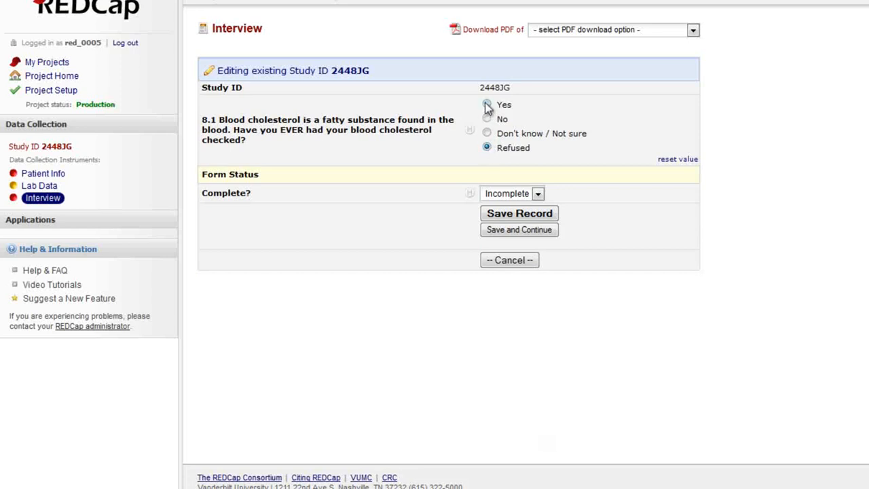
left_click(486, 104)
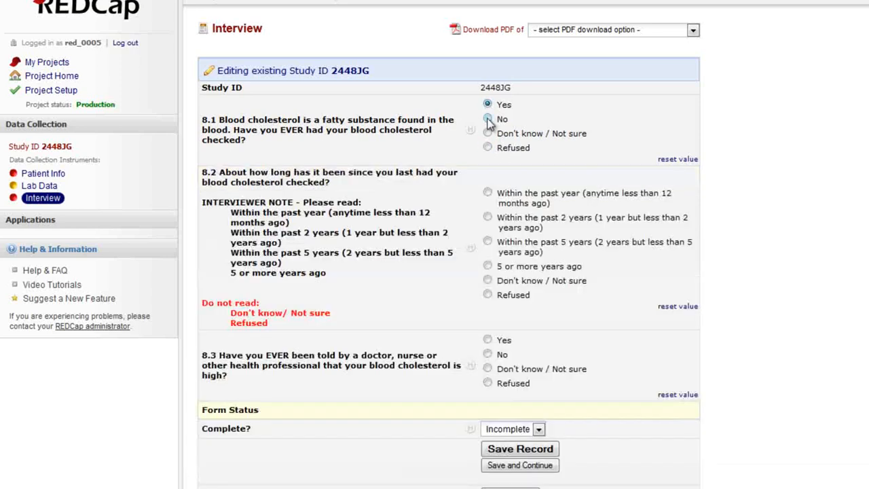
left_click(488, 105)
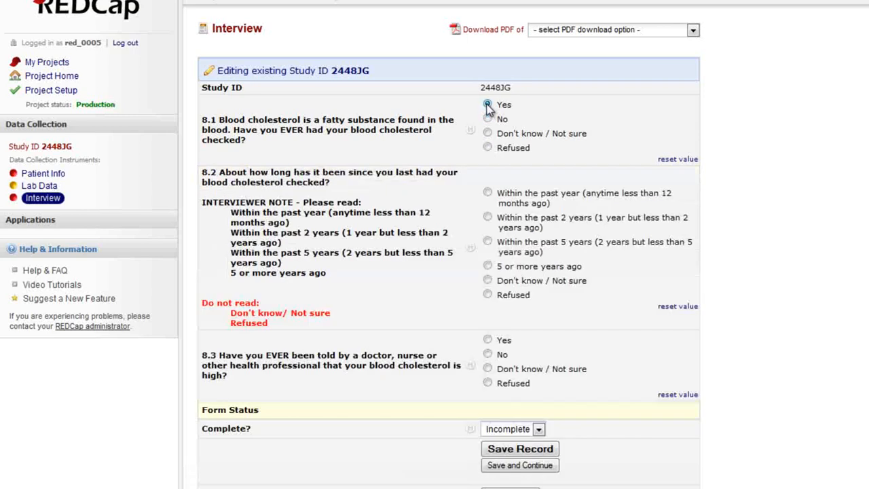
left_click(487, 103)
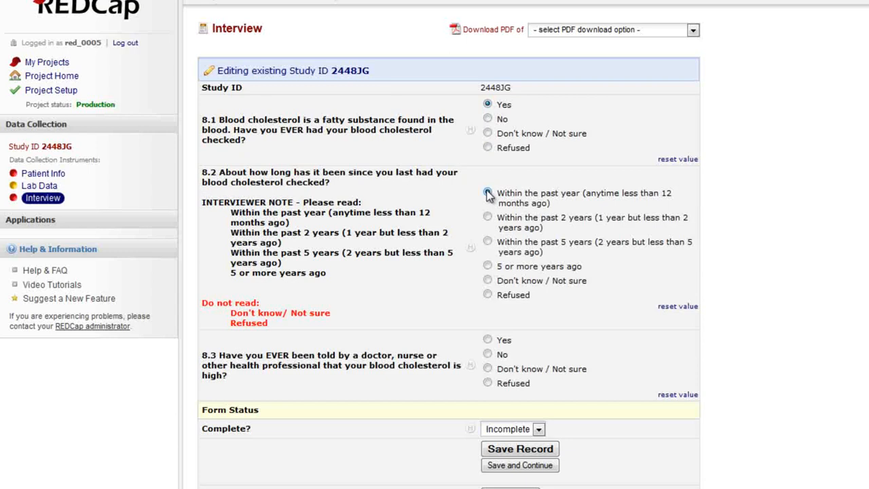
left_click(488, 192)
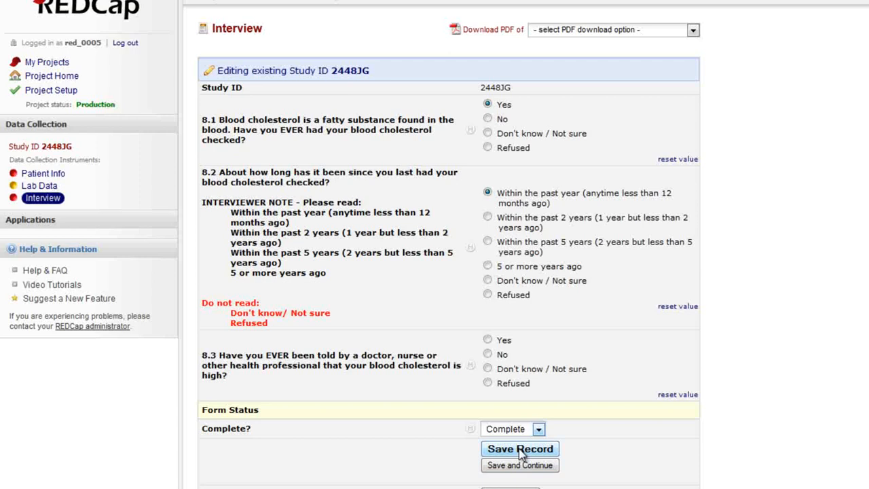
left_click(519, 449)
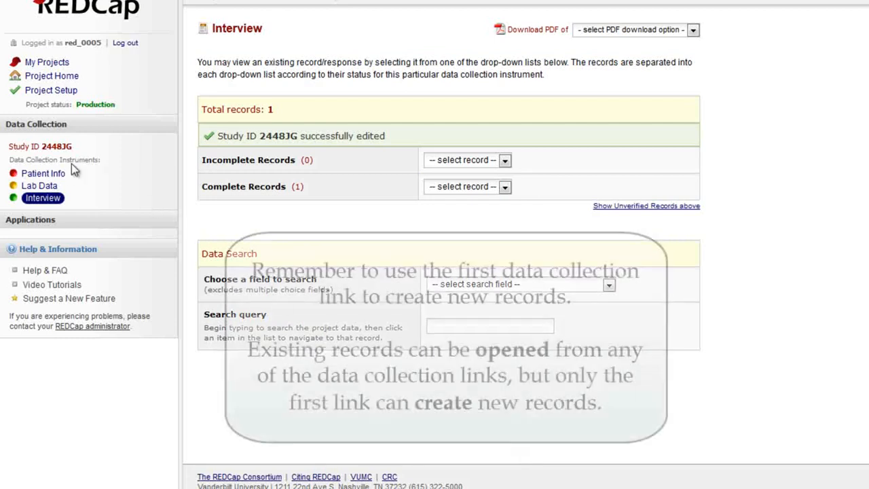
left_click(43, 173)
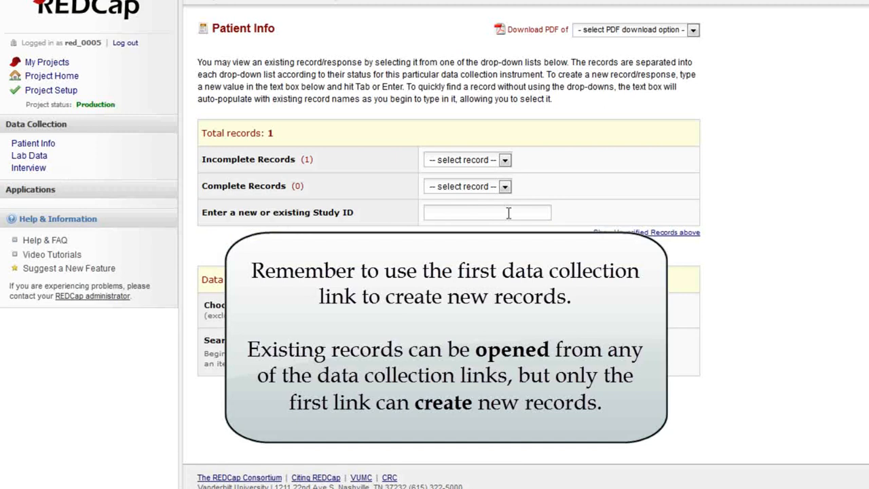
type("8820LR")
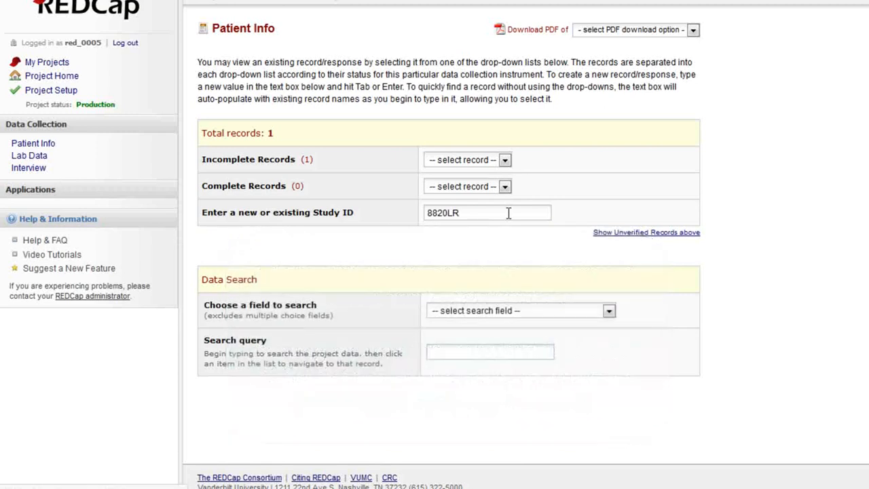
key("Return")
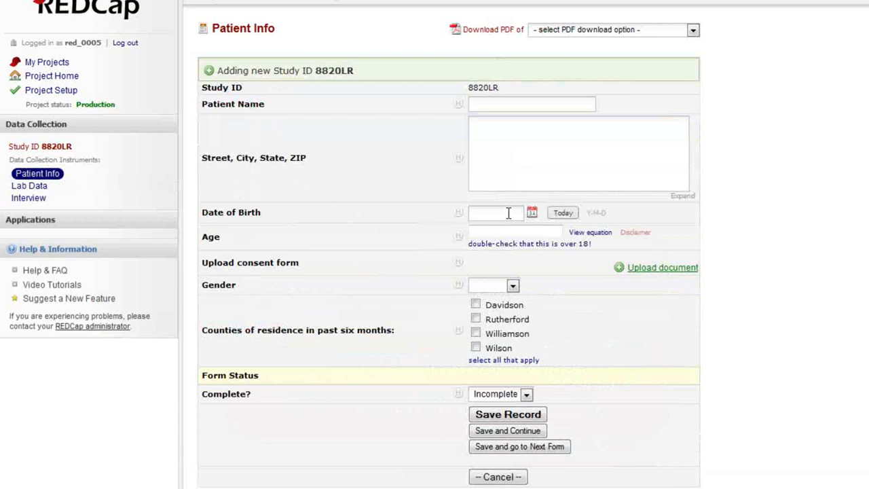
left_click(532, 213)
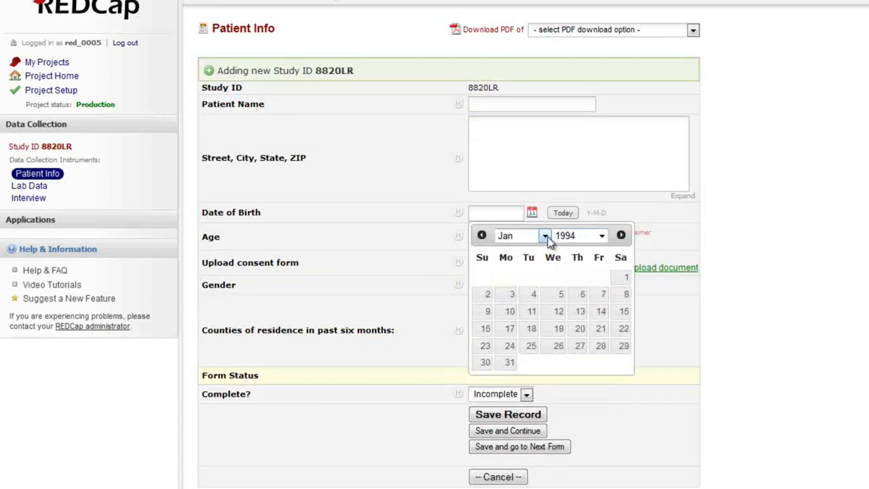
left_click(621, 234)
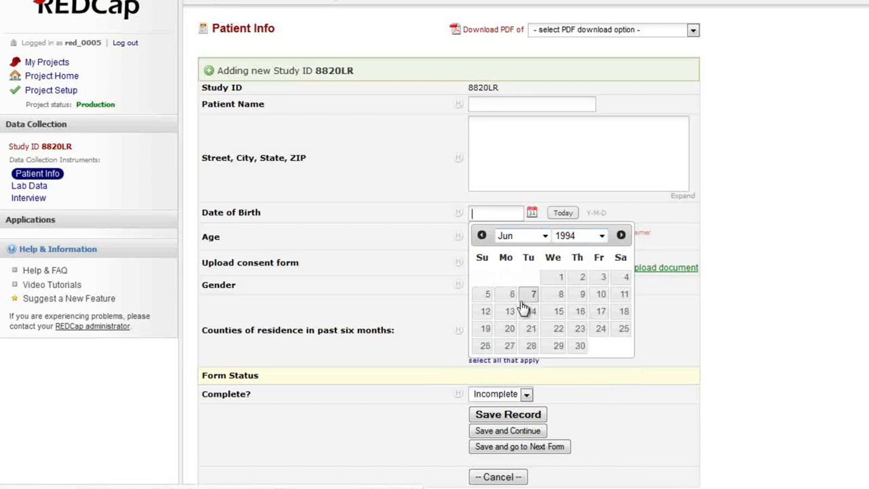
left_click(537, 311)
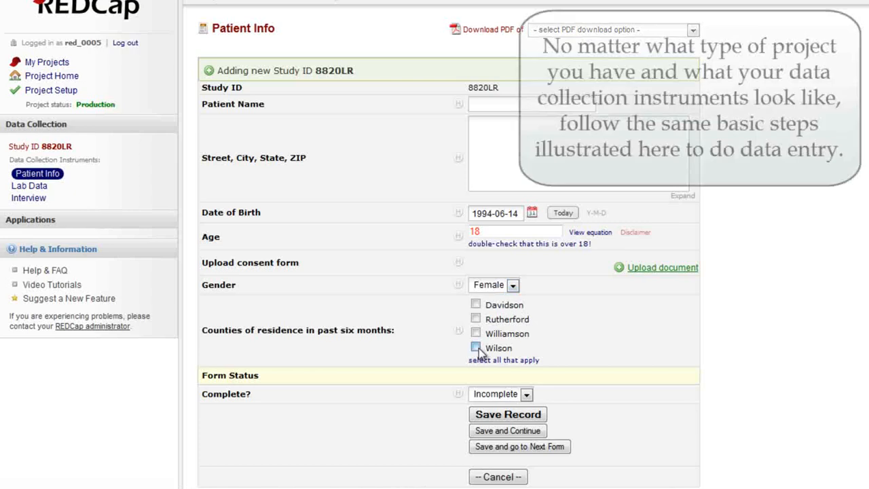
left_click(526, 394)
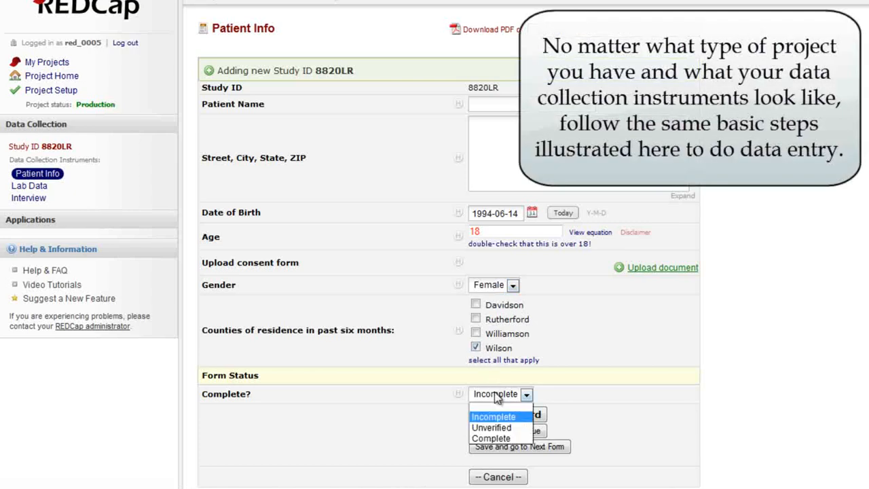
left_click(490, 438)
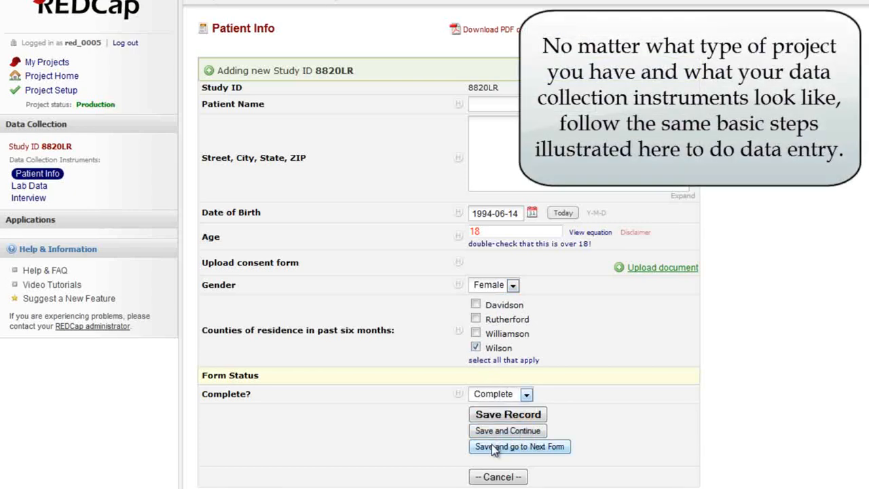
left_click(519, 447)
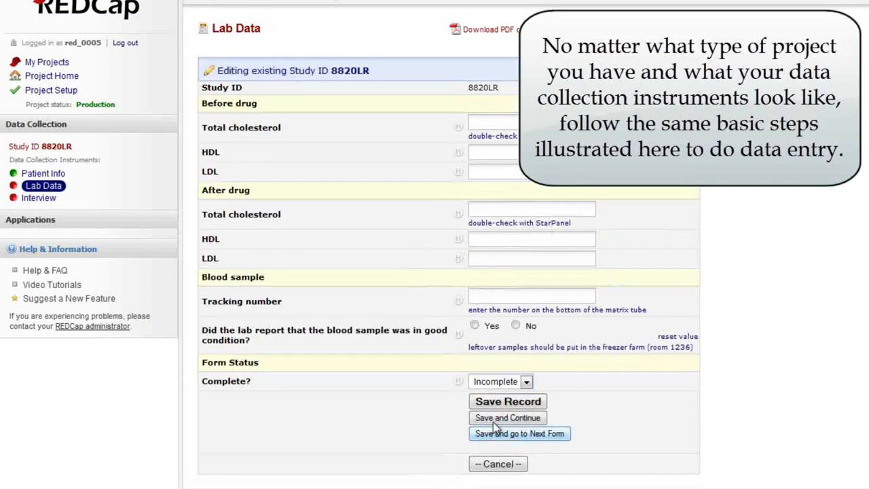
Step: Save Lab Data with the blood sample in good condition, and answer Interview 8.1 'Don't know'
left_click(475, 324)
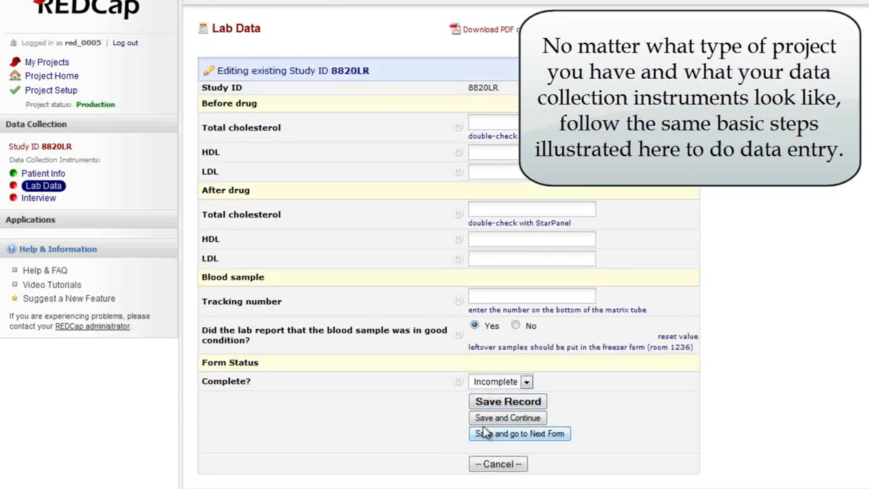
left_click(520, 433)
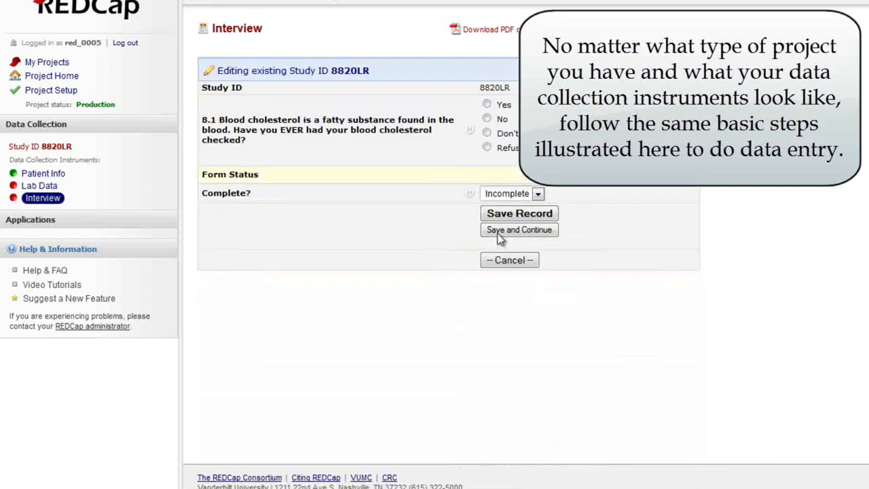
left_click(487, 133)
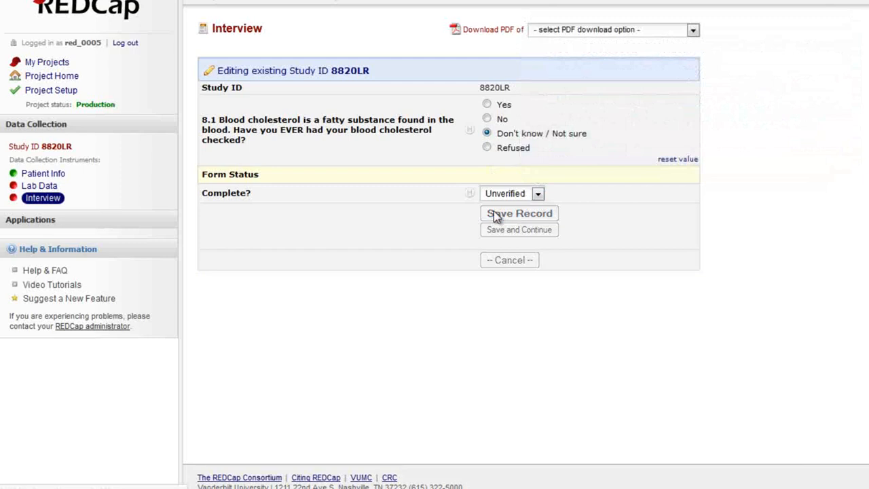
left_click(518, 213)
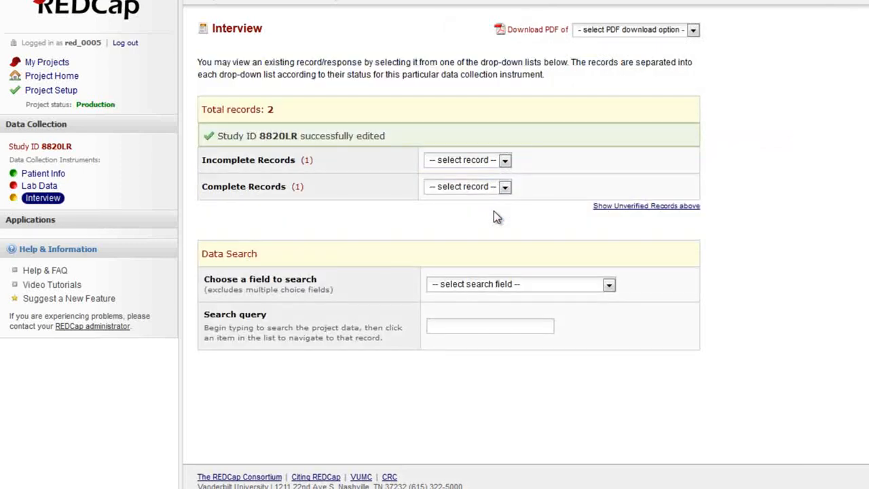
mouse_move(112, 172)
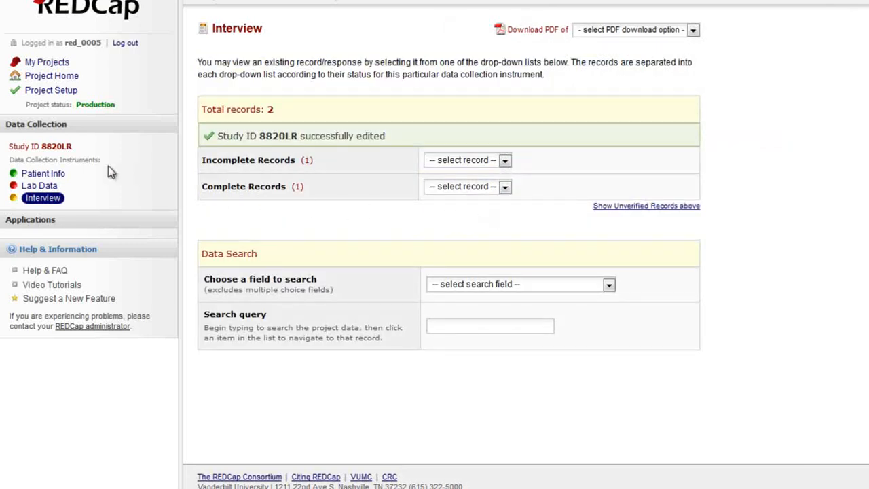
Step: Enter Study ID 8851OF as a new record from the Patient Info list
left_click(42, 173)
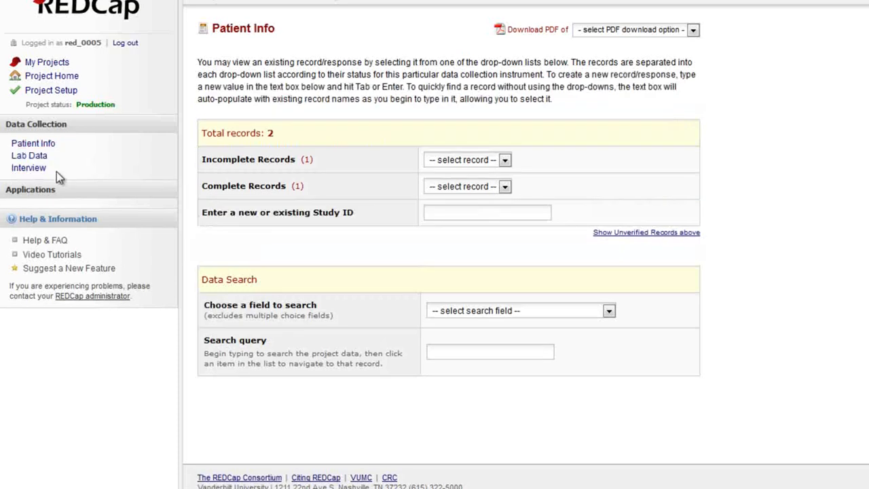
left_click(487, 213)
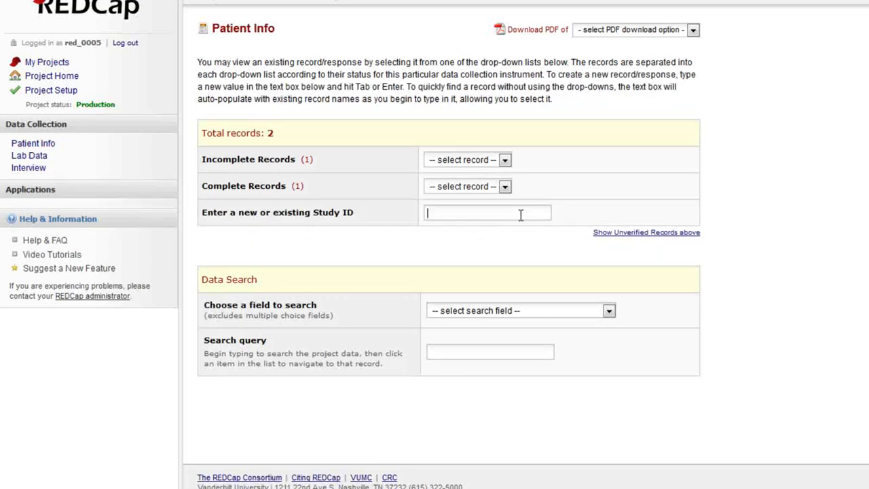
type("88")
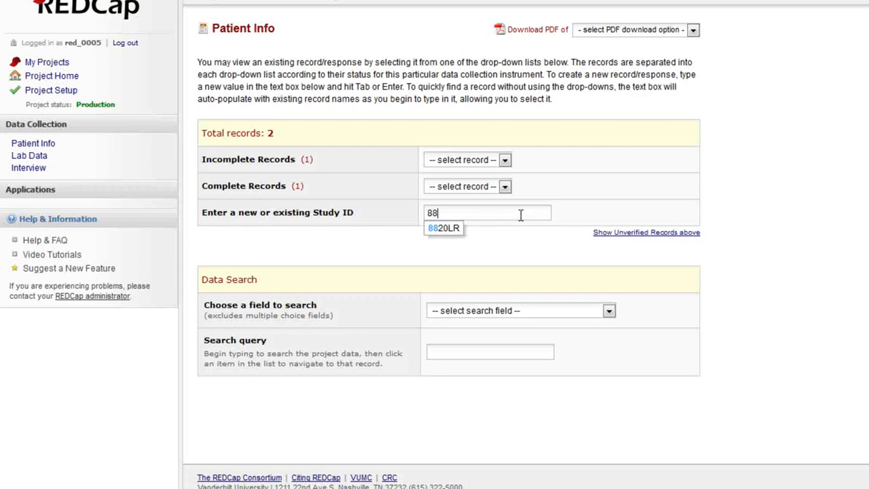
type("51")
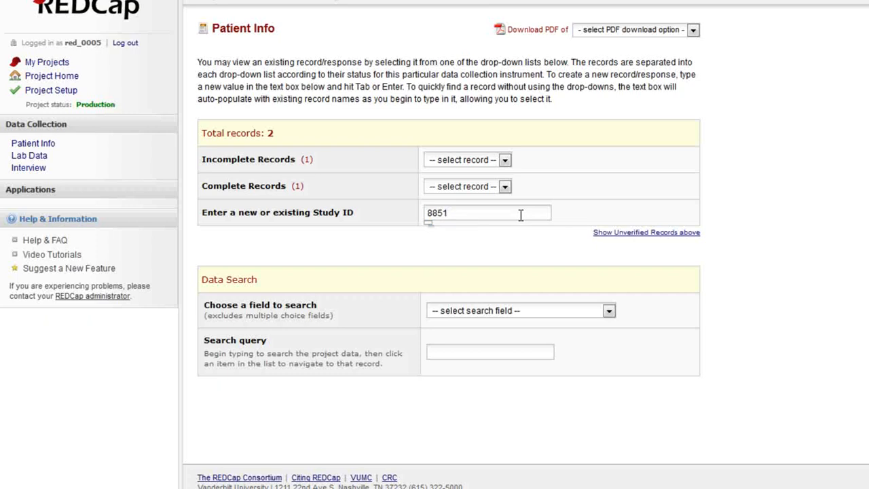
type("OF")
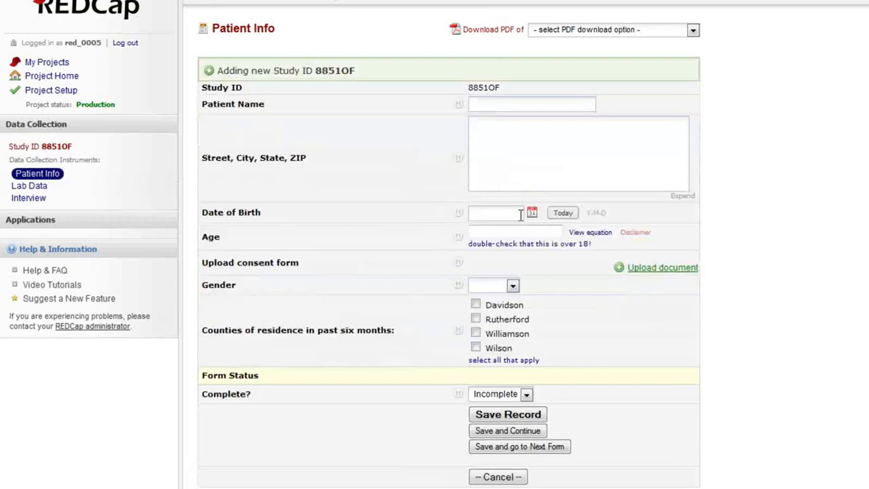
mouse_move(507, 430)
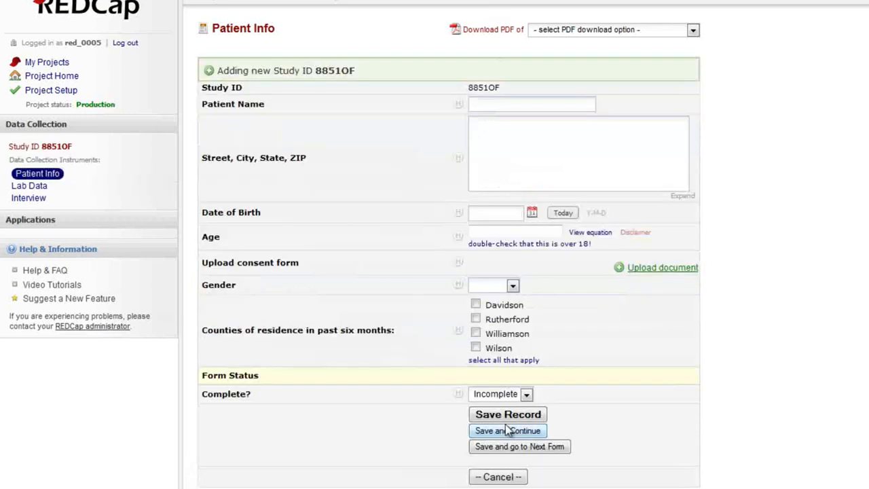
left_click(507, 431)
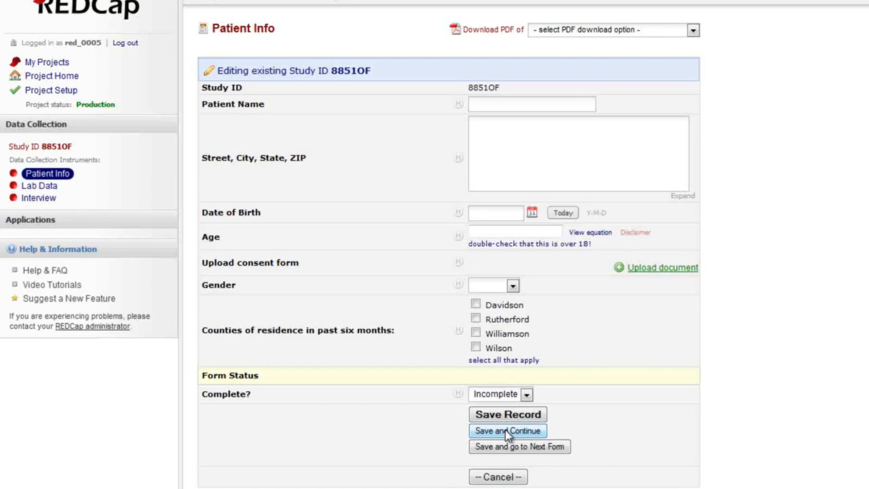
mouse_move(155, 221)
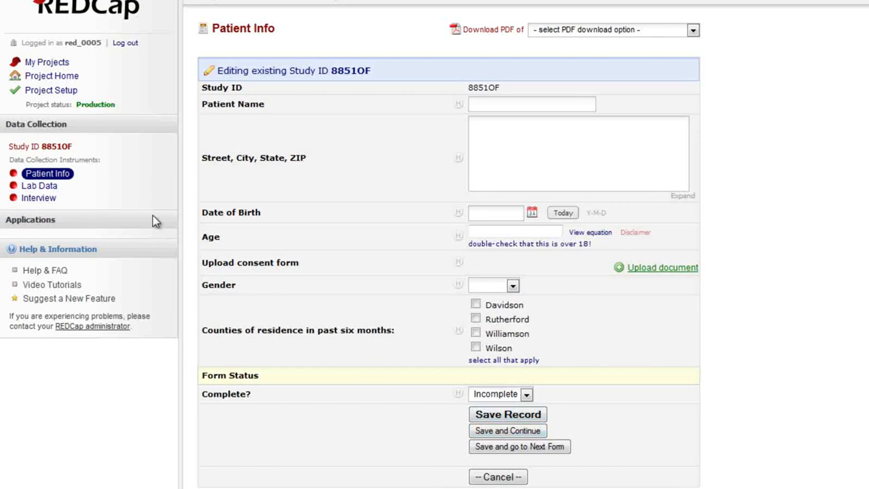
mouse_move(80, 191)
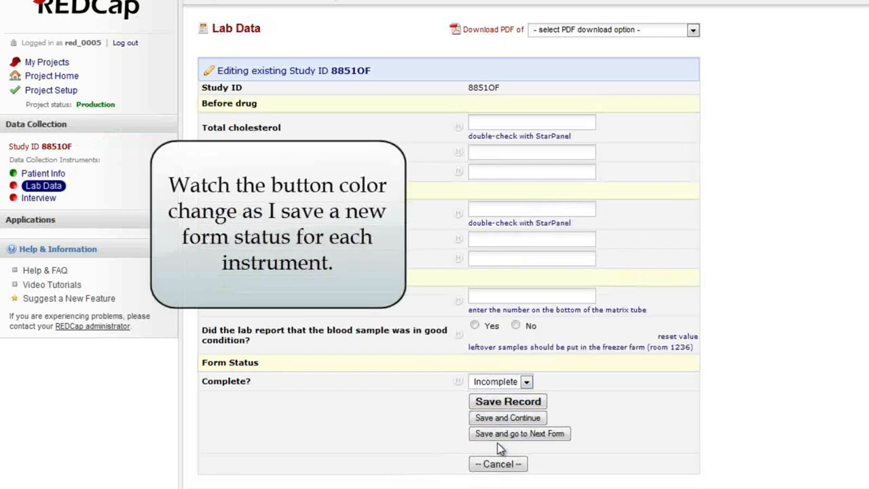
left_click(525, 381)
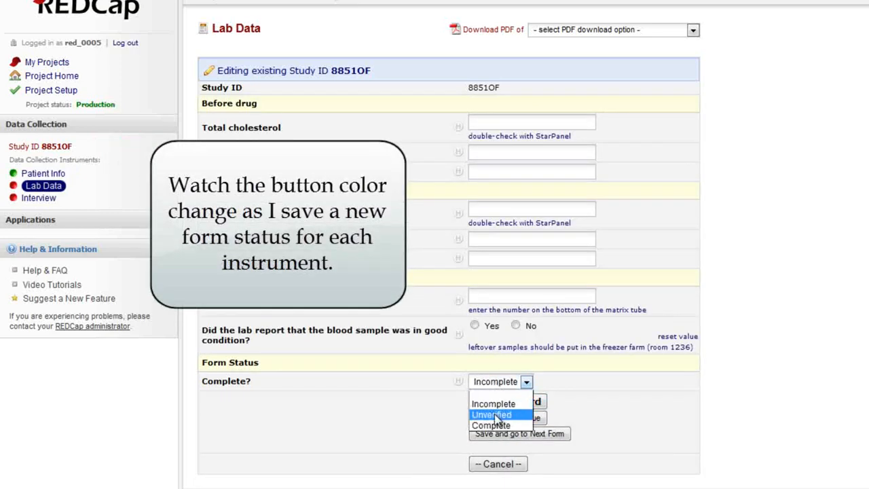
left_click(491, 415)
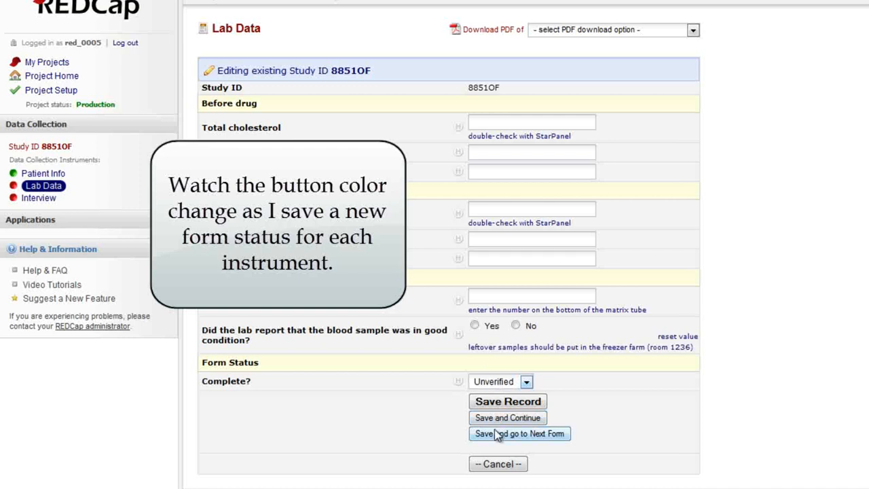
left_click(520, 433)
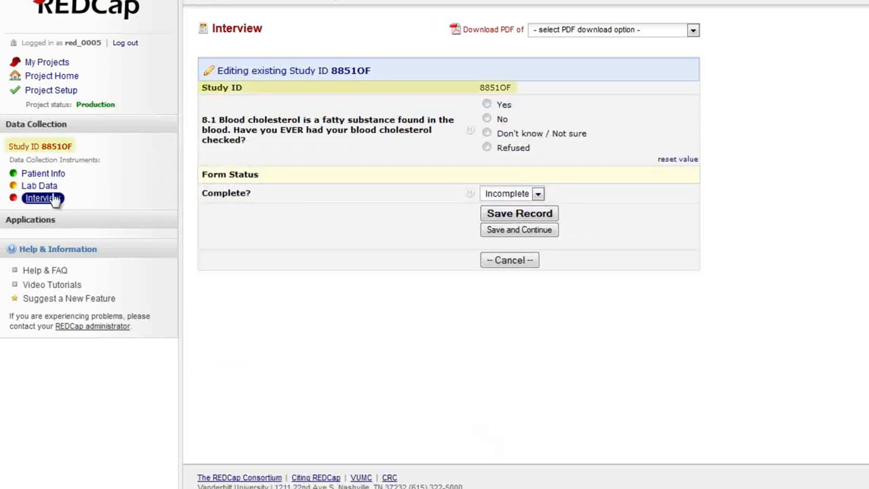
mouse_move(39, 186)
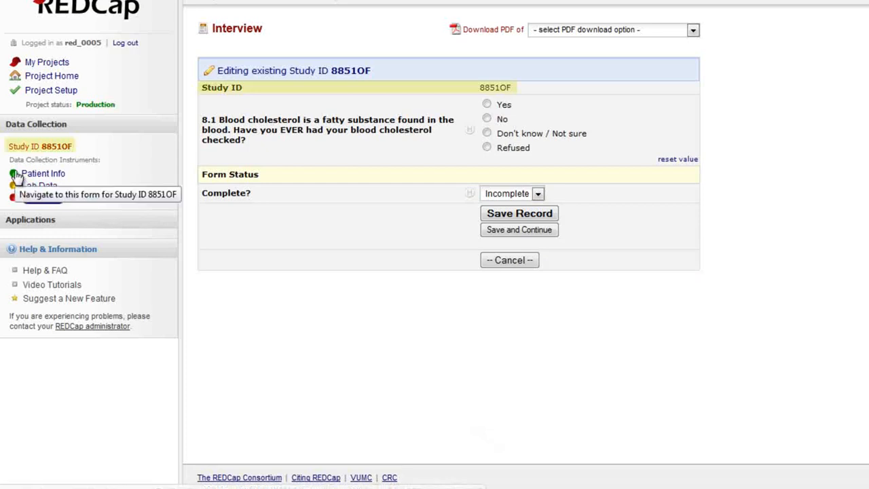
Step: Visit the Patient Info, Lab Data and Interview instruments for 8851OF
left_click(48, 173)
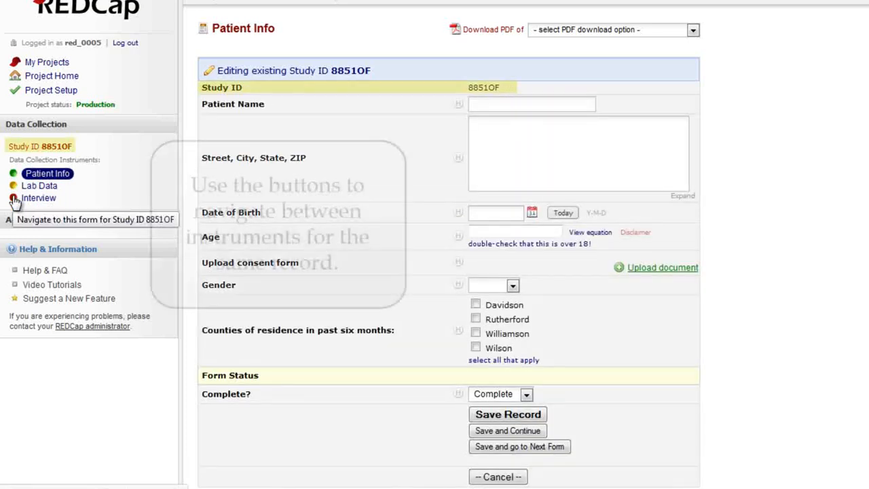
left_click(39, 186)
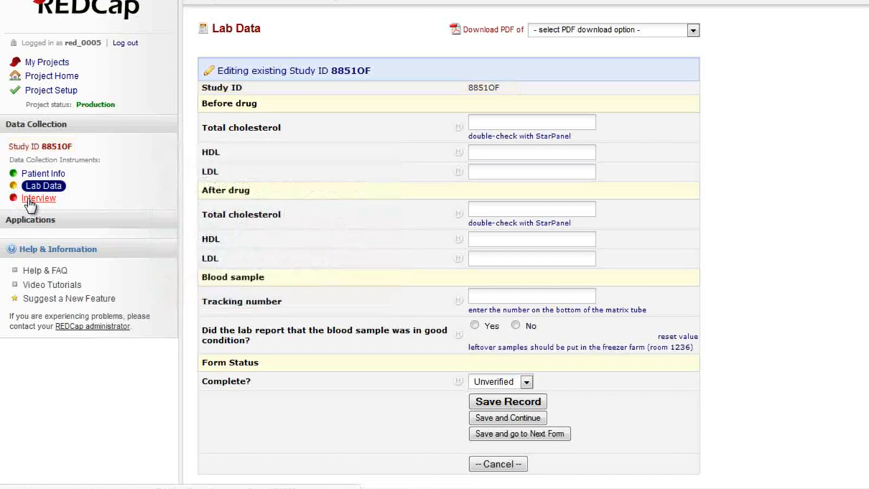
left_click(38, 198)
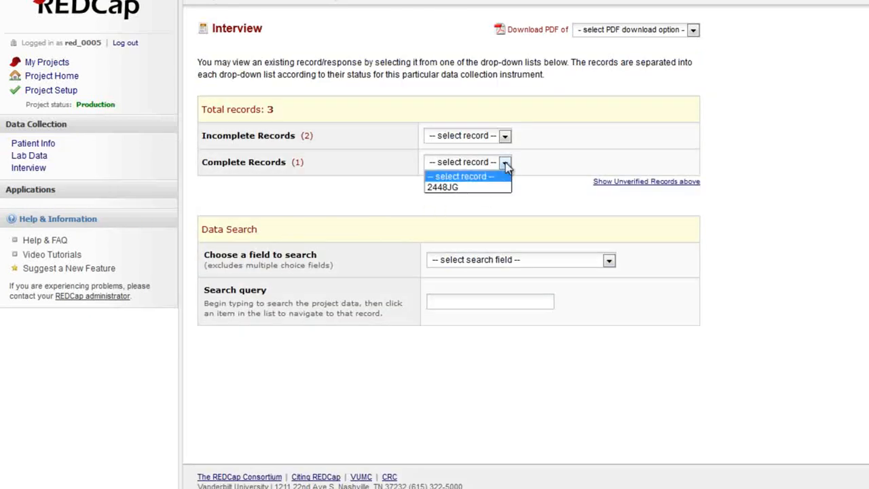
left_click(505, 135)
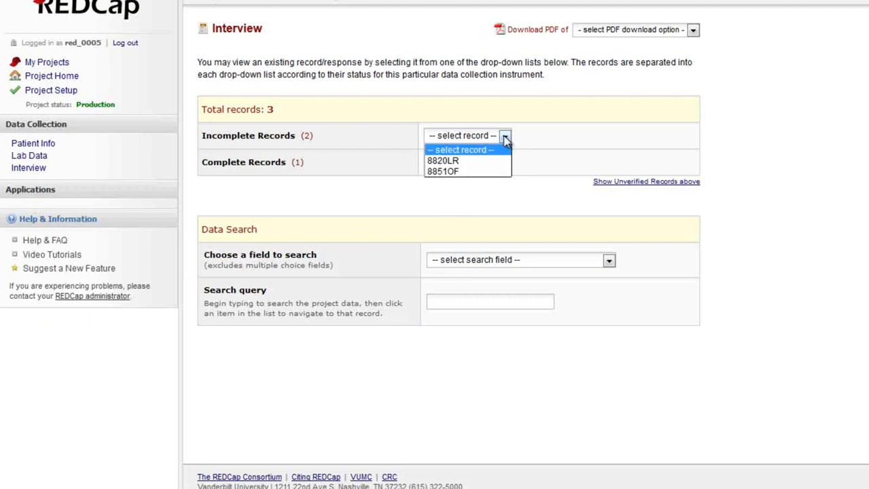
mouse_move(442, 161)
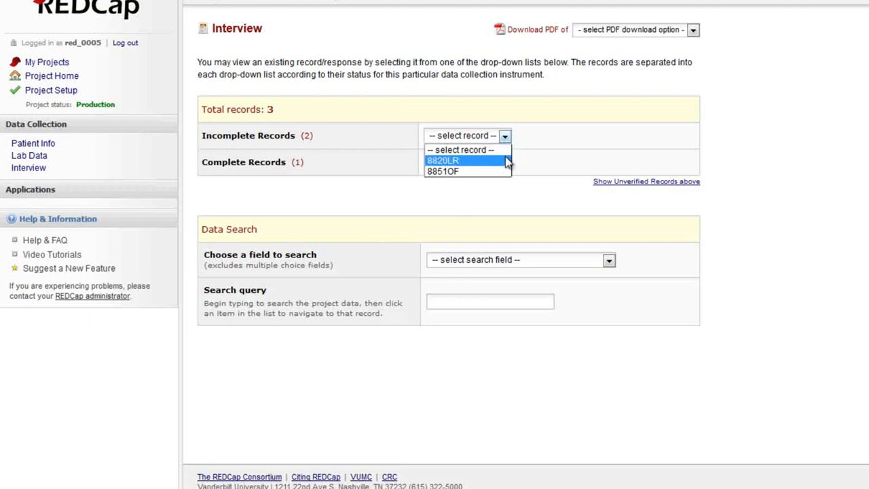
mouse_move(469, 171)
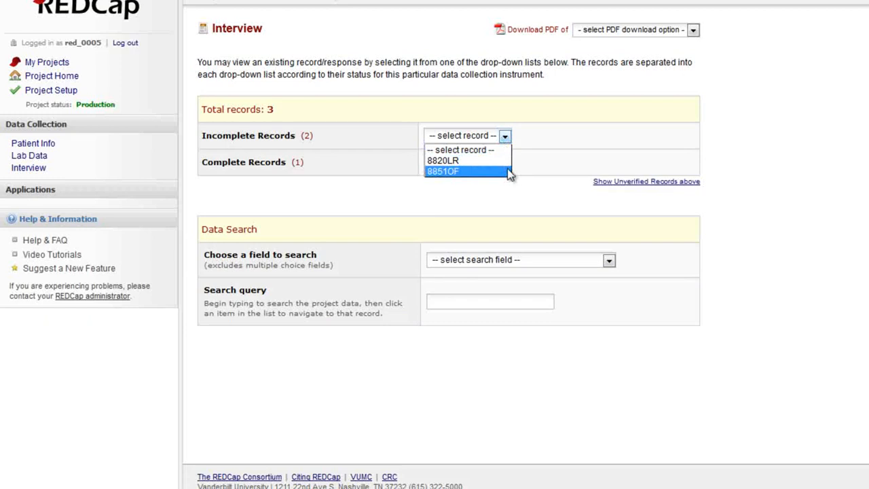
left_click(504, 161)
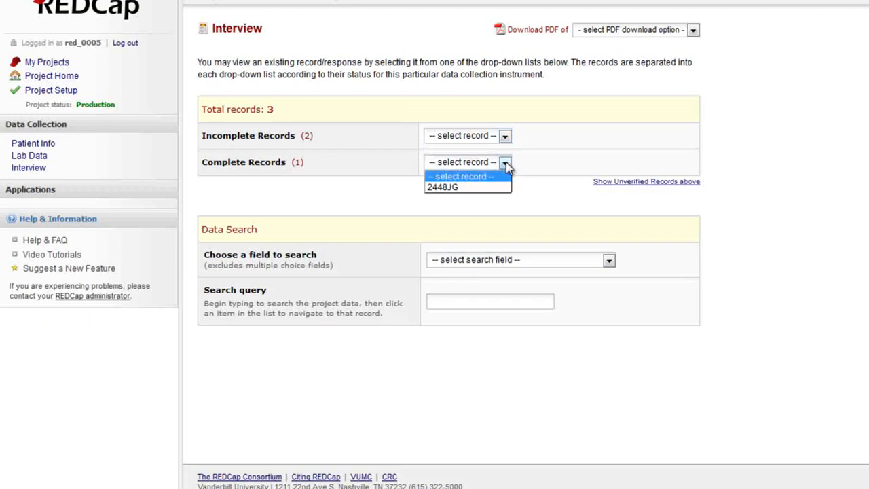
left_click(442, 186)
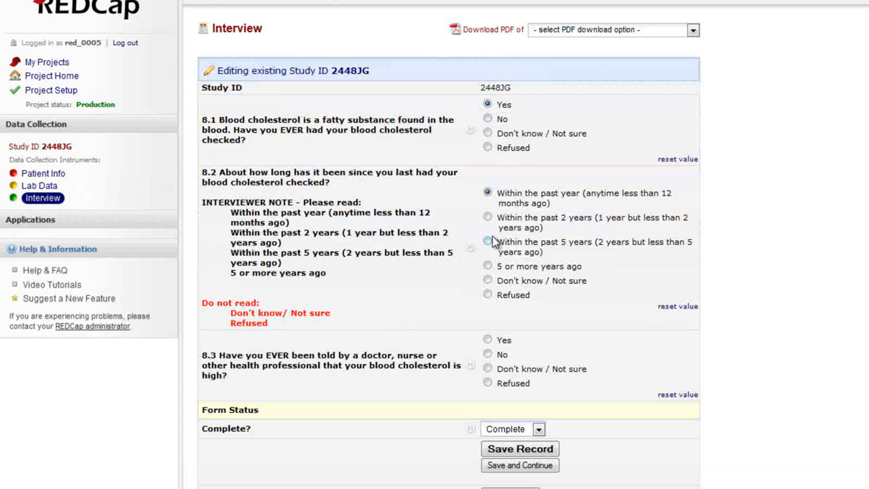
left_click(488, 242)
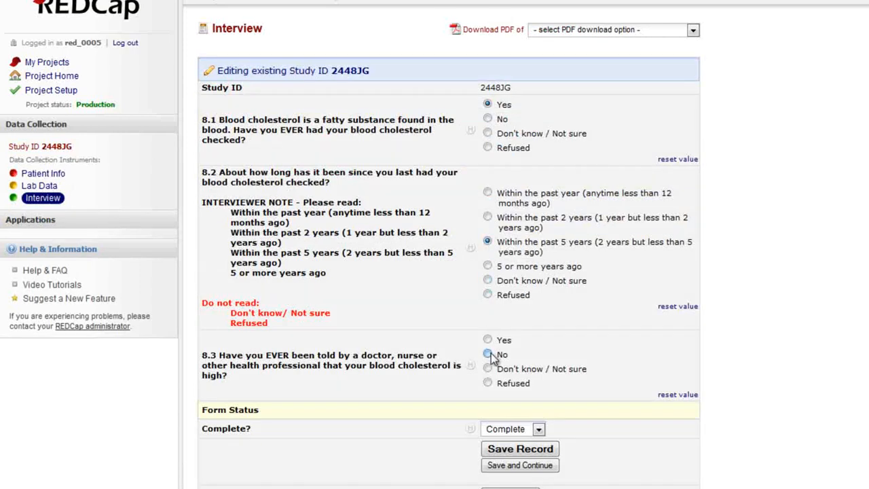
left_click(487, 354)
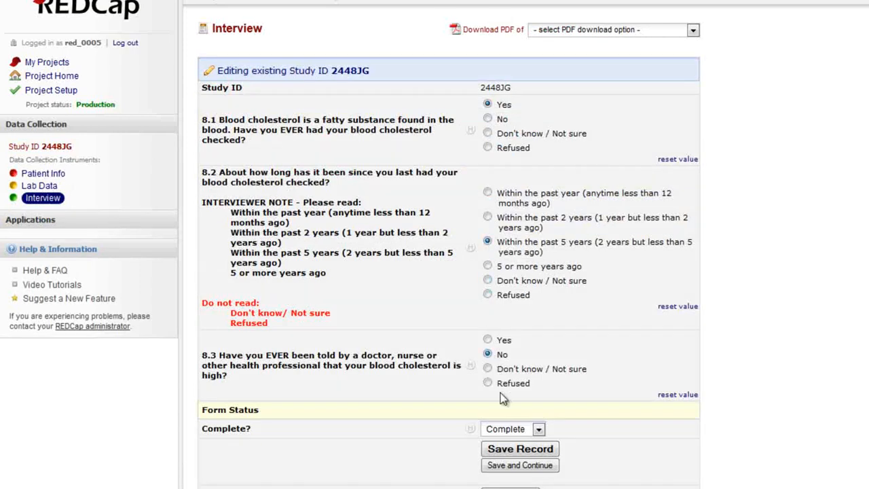
mouse_move(519, 449)
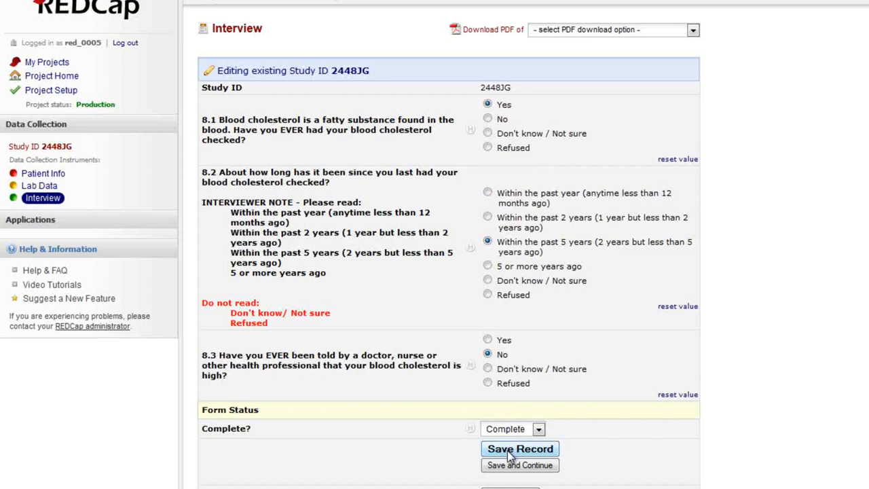
left_click(519, 449)
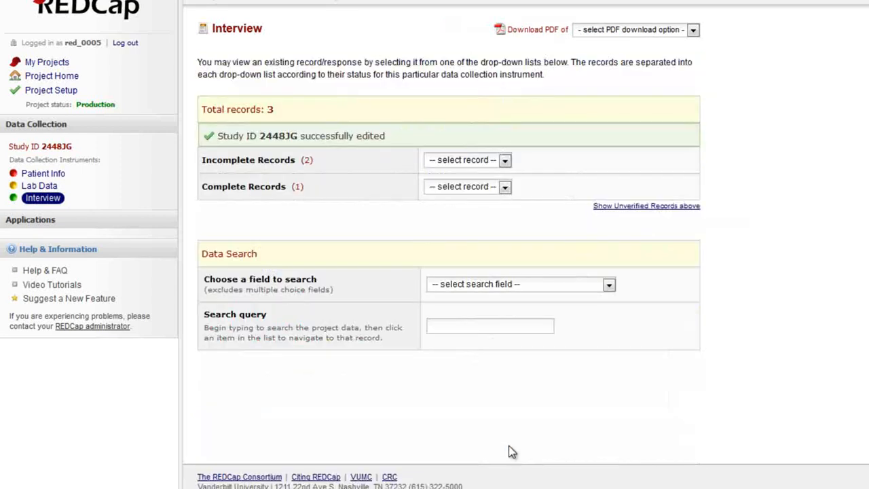
mouse_move(536, 192)
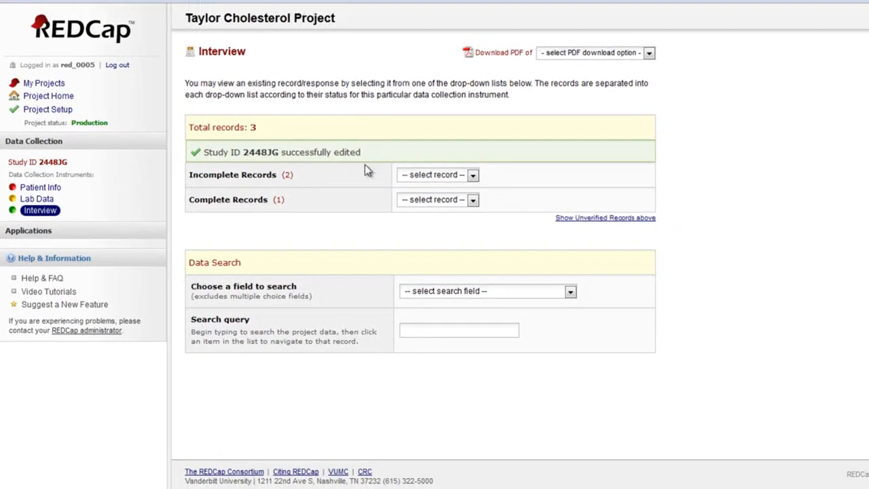
Step: Open the 2008 nephrology pilot project and add a new Demographics record
left_click(43, 83)
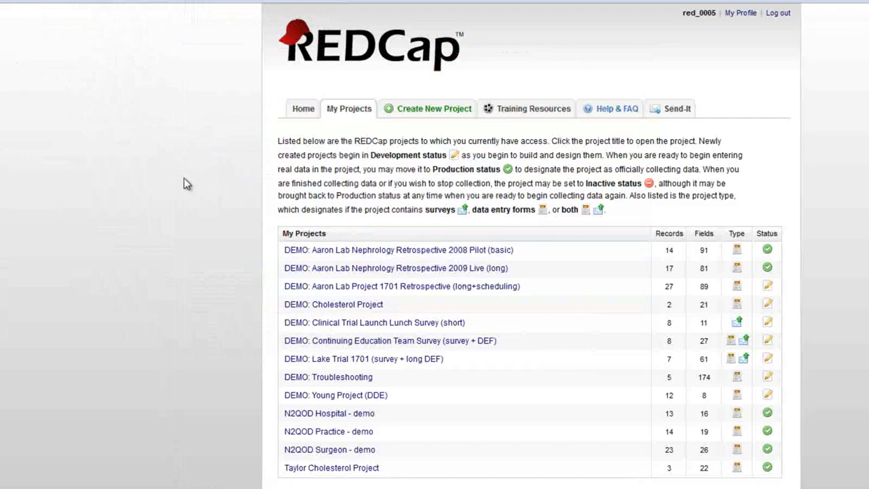
left_click(398, 250)
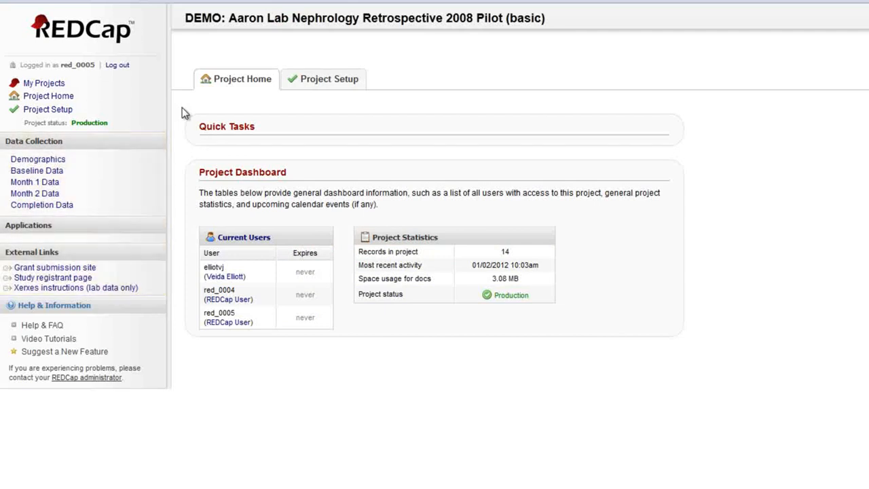
mouse_move(97, 139)
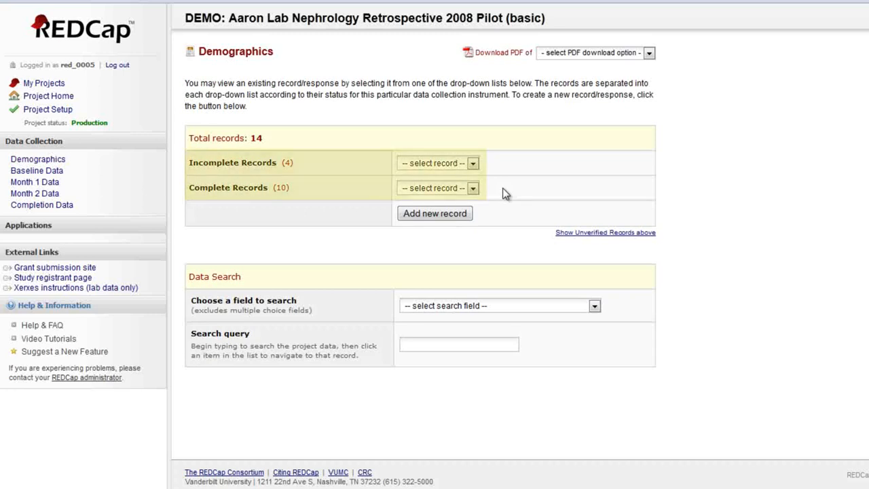
mouse_move(499, 199)
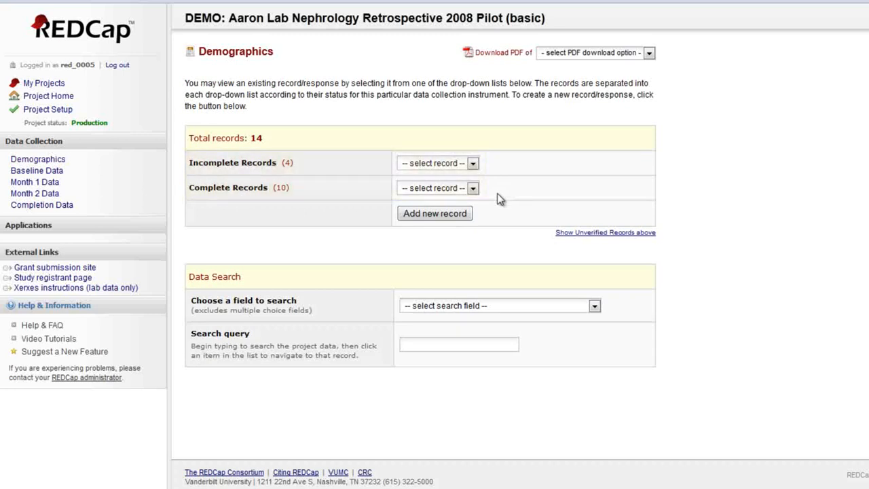
mouse_move(435, 213)
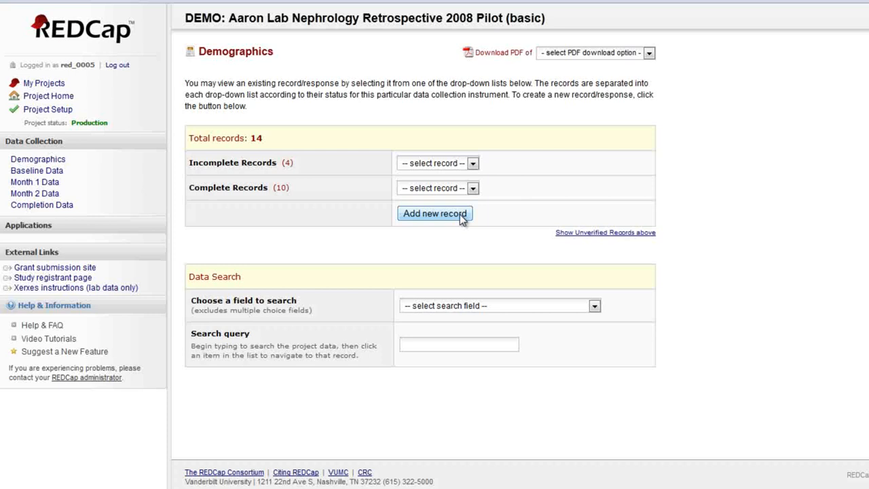
left_click(434, 214)
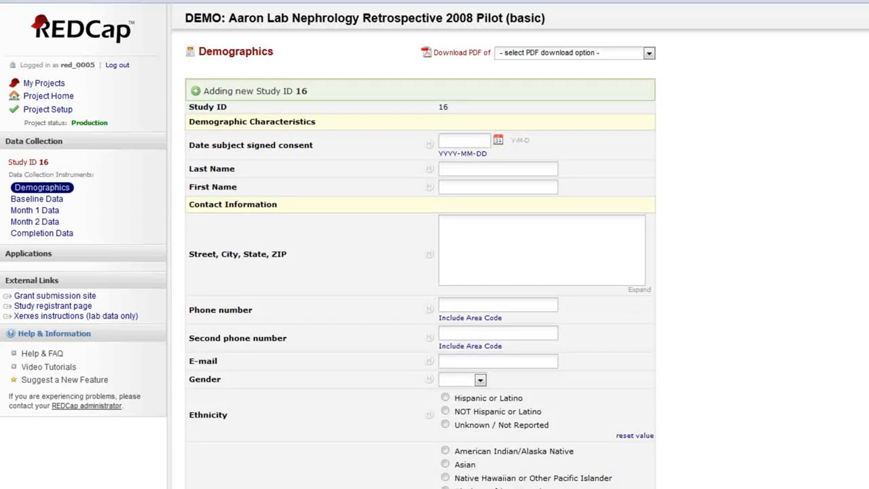
Step: Mark Demographics Complete and save, continuing to Baseline Data
scroll("down", 3)
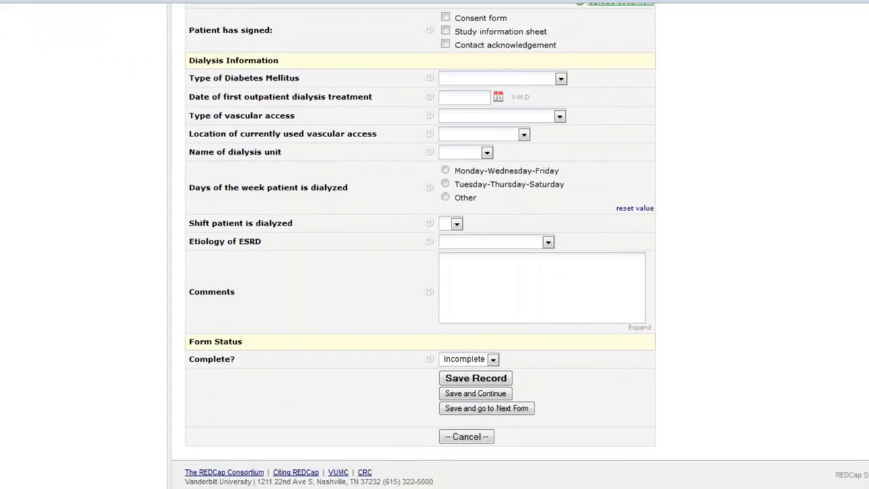
left_click(492, 358)
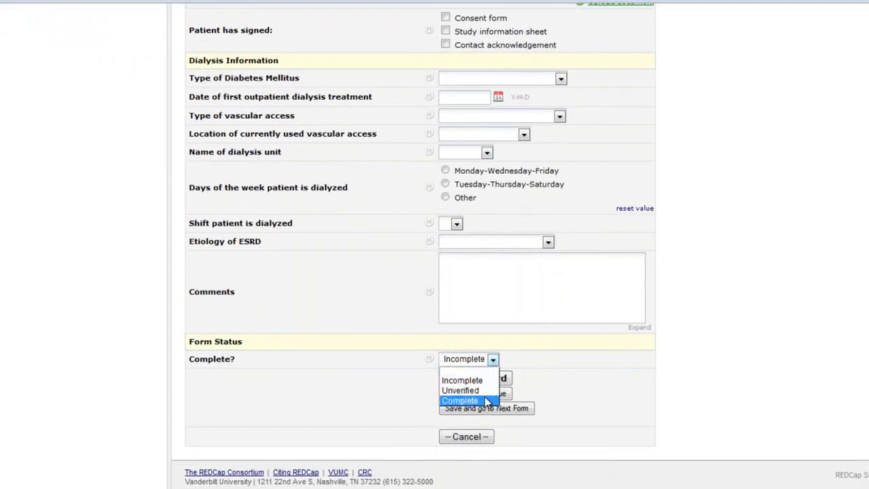
left_click(460, 400)
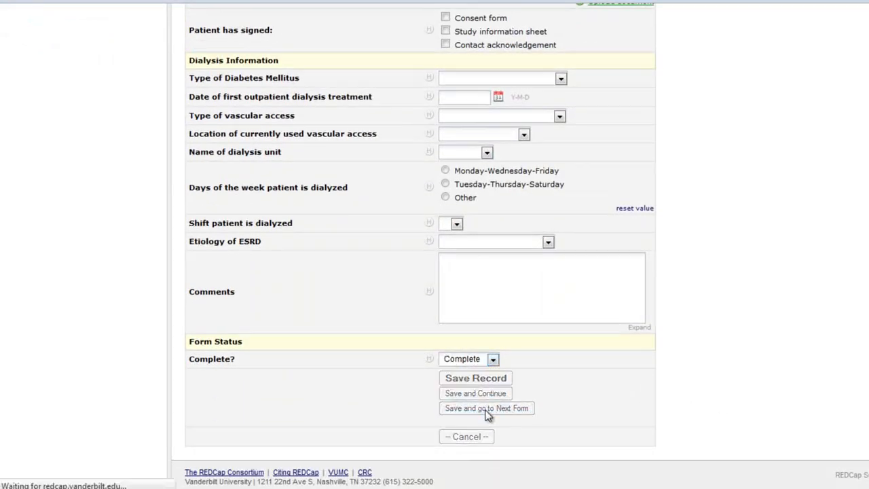
left_click(486, 408)
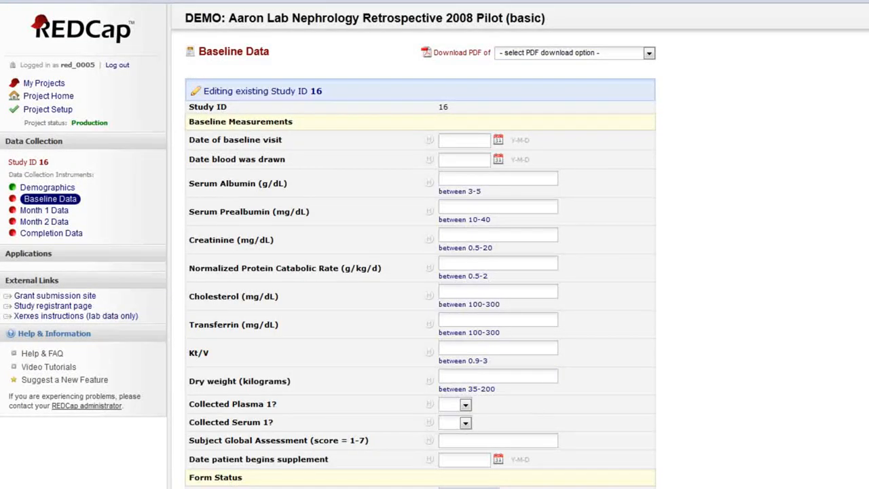
Step: Save Study ID 16's Baseline Data as Incomplete and return to My Projects
scroll("down", 3)
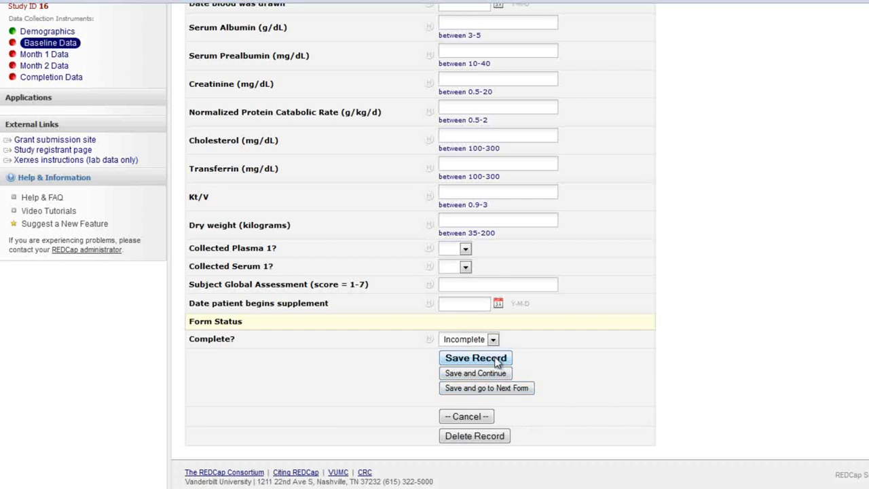
left_click(475, 358)
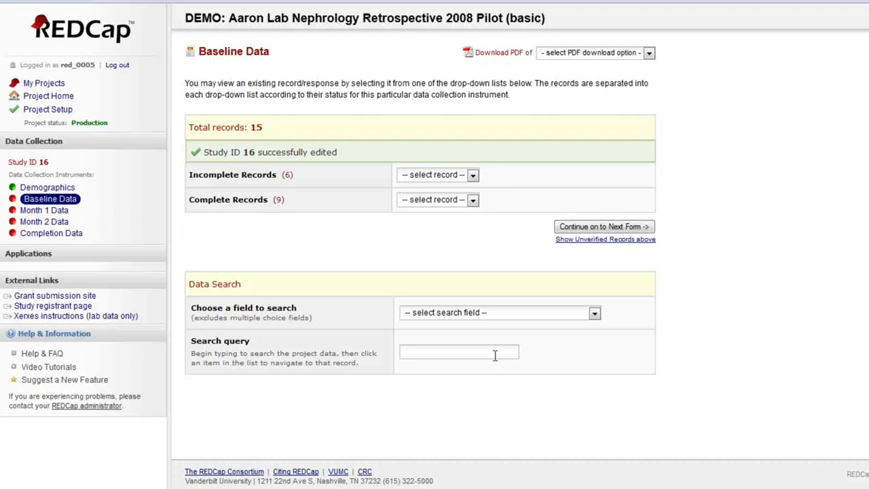
mouse_move(494, 197)
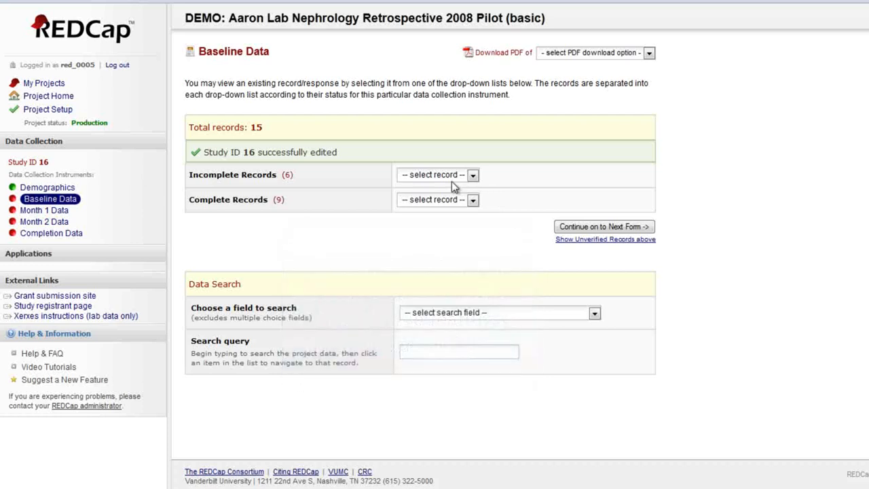
left_click(43, 82)
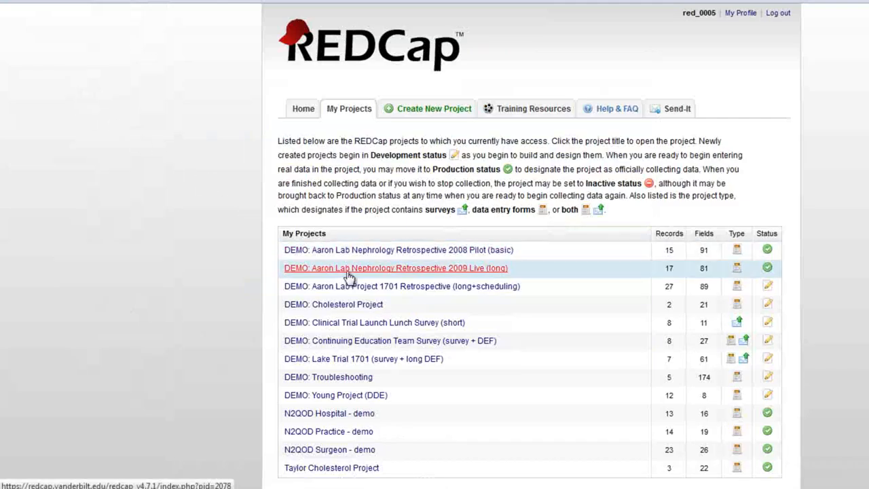
Step: Open the Nephrology Retrospective 2009 Live (long) project's Data Entry page
left_click(396, 267)
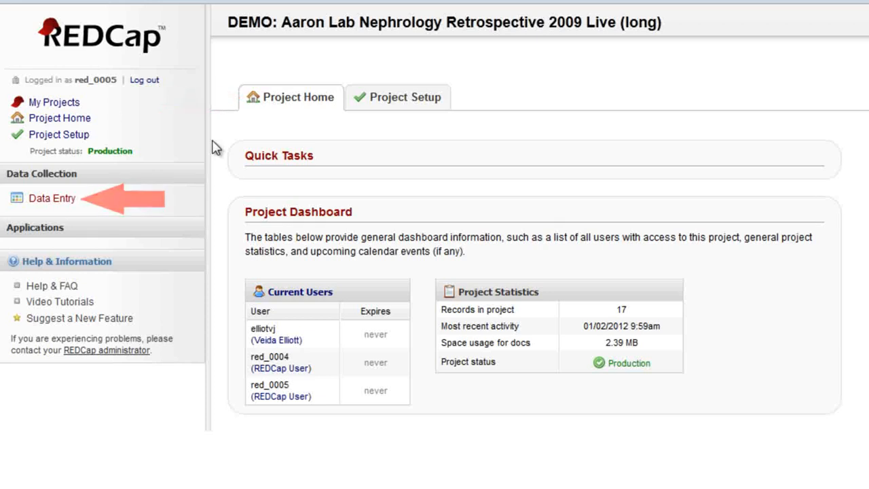
mouse_move(196, 156)
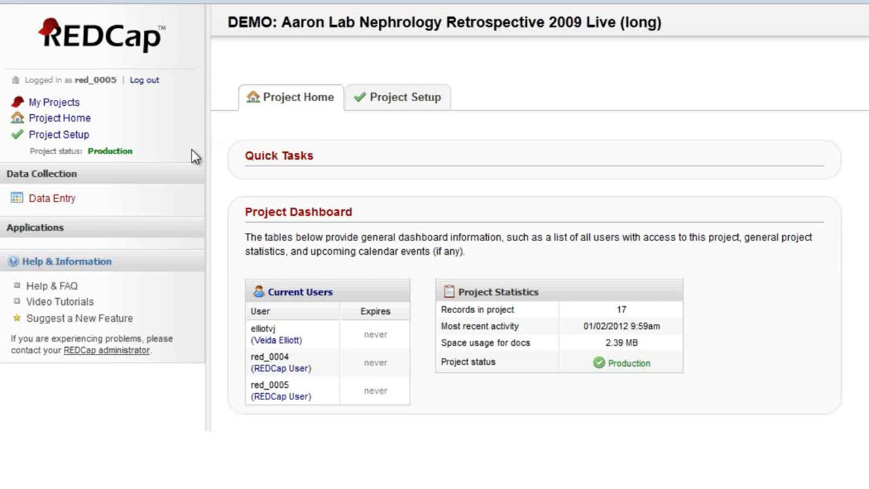
mouse_move(51, 198)
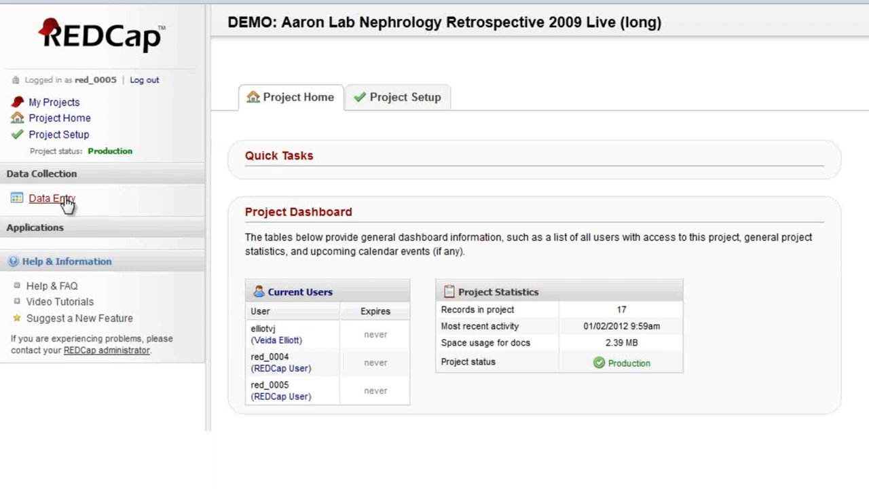
left_click(51, 197)
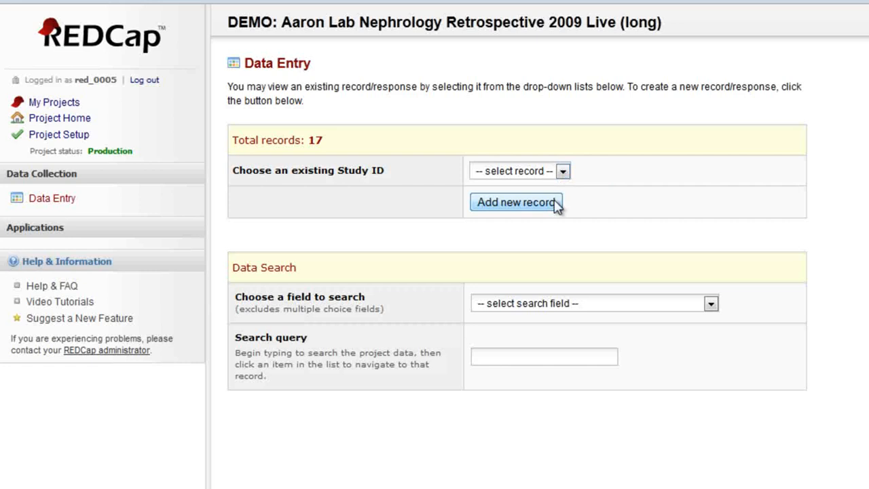
Step: Add record Study ID 18 and open its Enrollment Demographics form
left_click(516, 203)
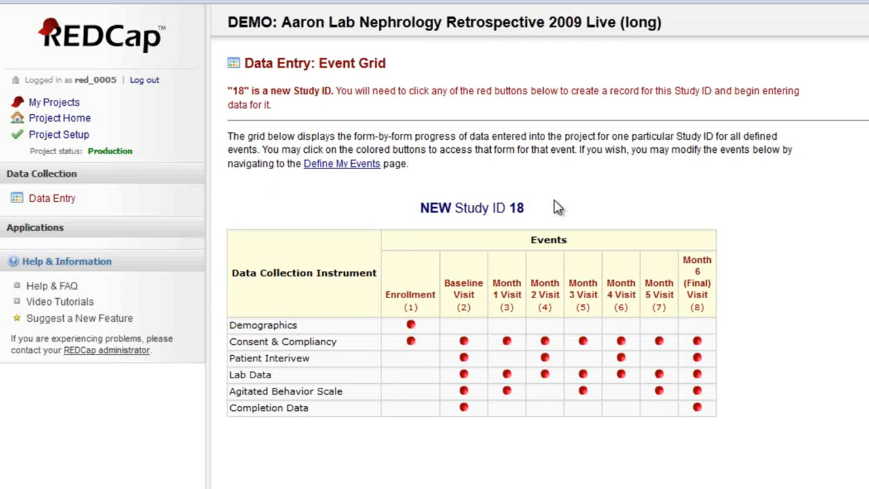
mouse_move(410, 325)
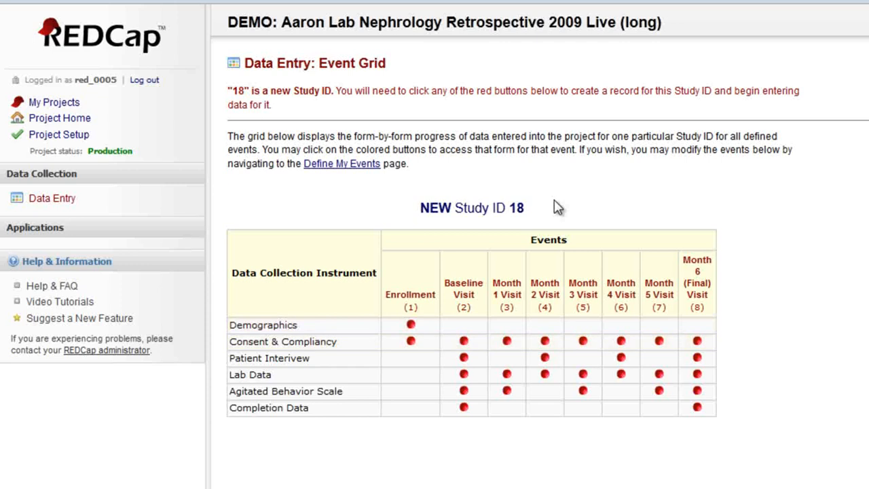
mouse_move(428, 335)
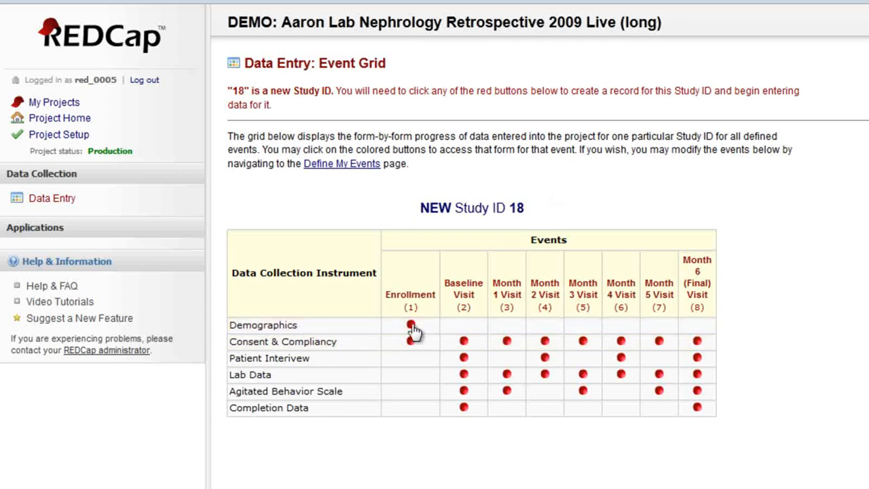
left_click(411, 325)
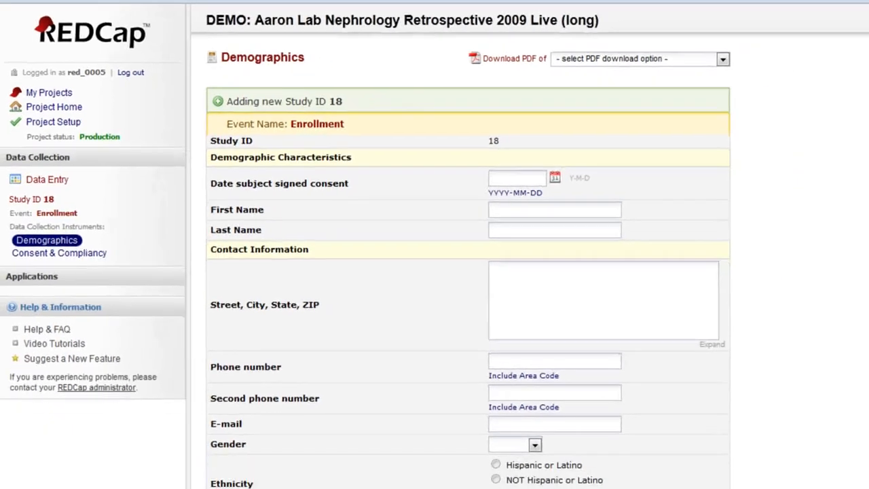
Step: Save Enrollment Demographics and Consent & Compliancy as Complete, then reopen the event grid
scroll("down", 3)
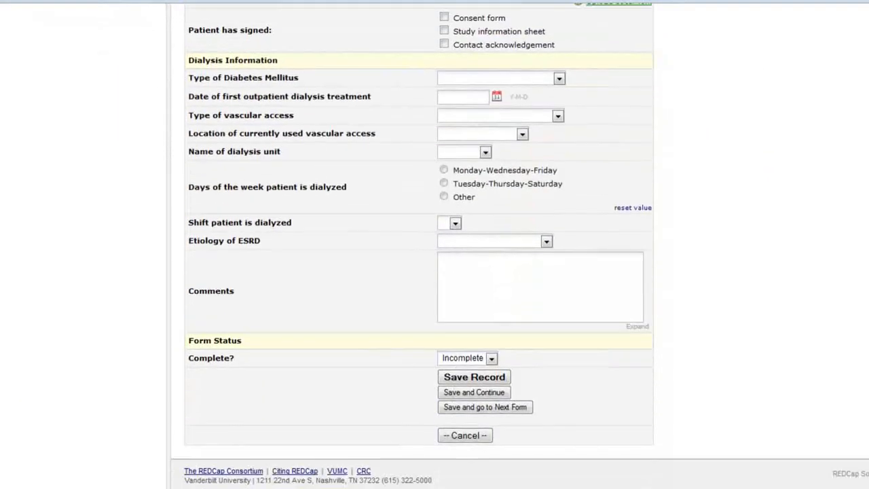
left_click(491, 358)
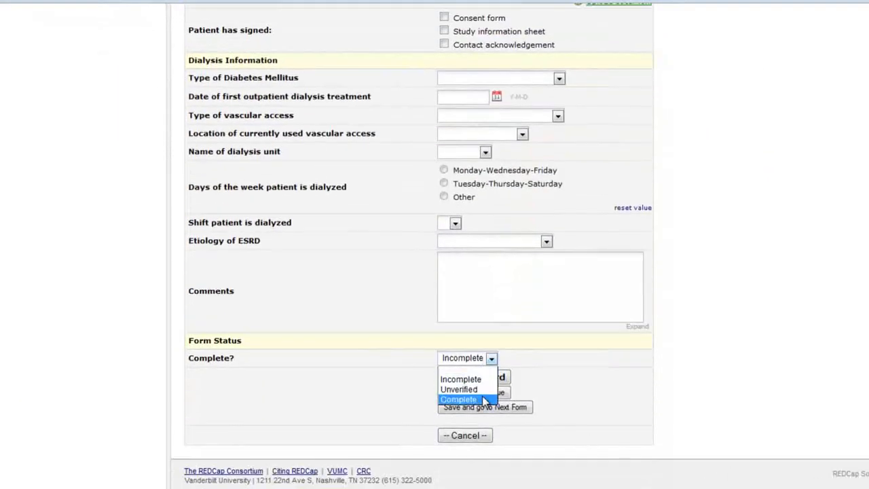
left_click(459, 399)
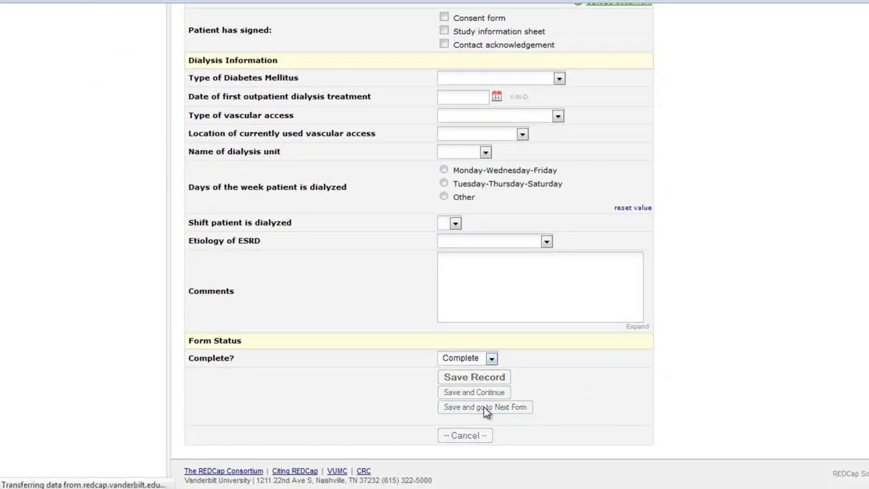
left_click(484, 407)
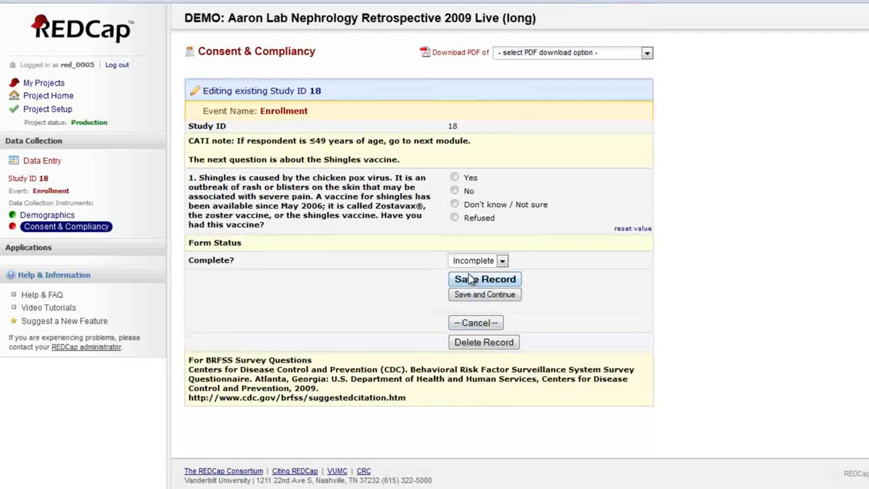
left_click(478, 260)
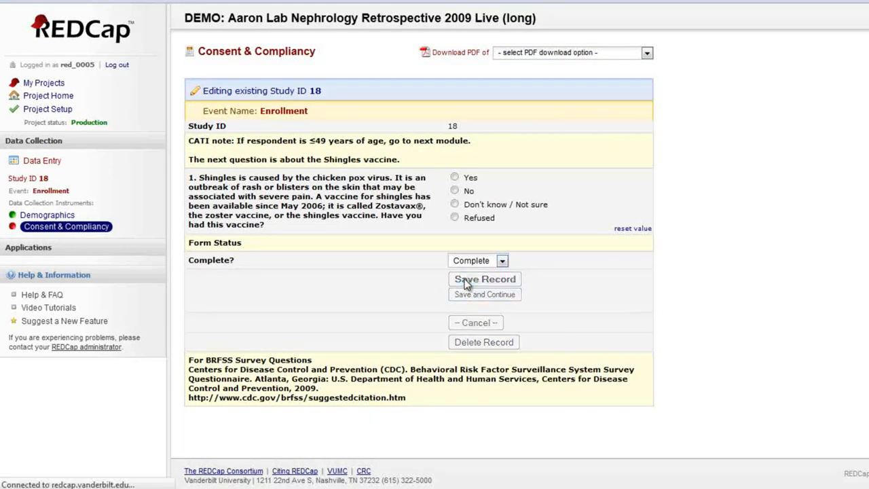
left_click(484, 279)
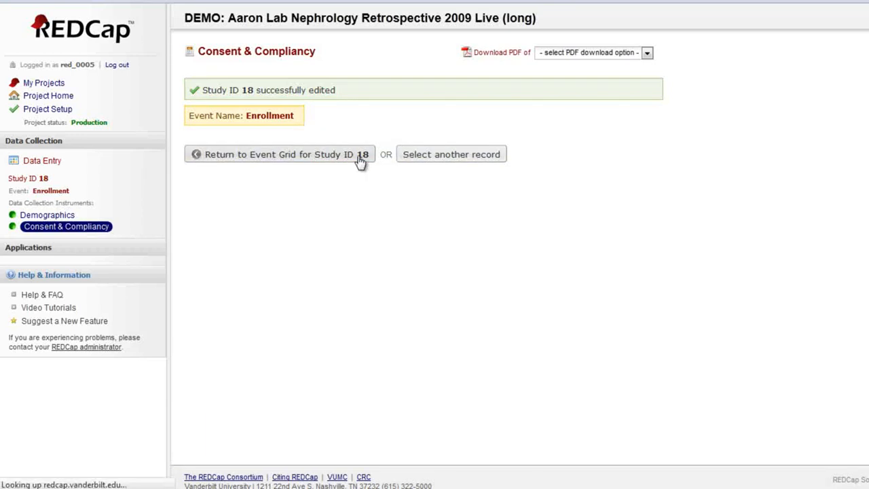
left_click(279, 154)
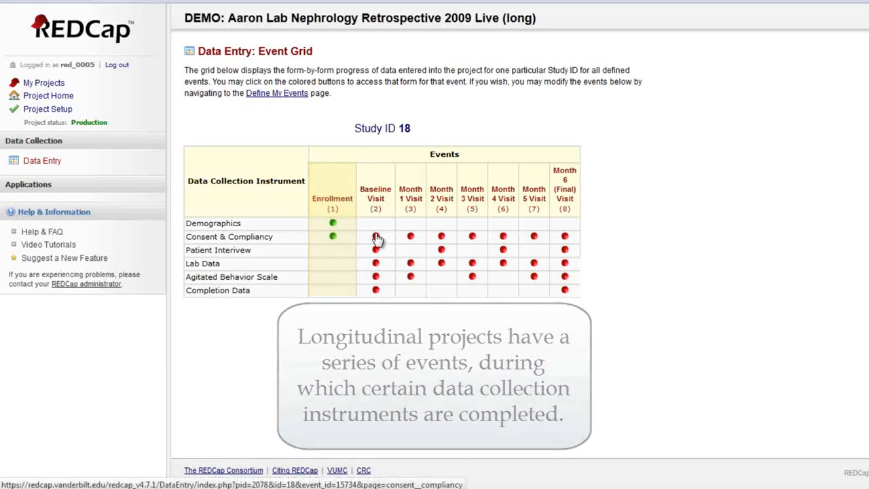
Step: Save Baseline Visit Consent & Compliancy as Complete with shingles vaccine 'Don't know'
left_click(375, 237)
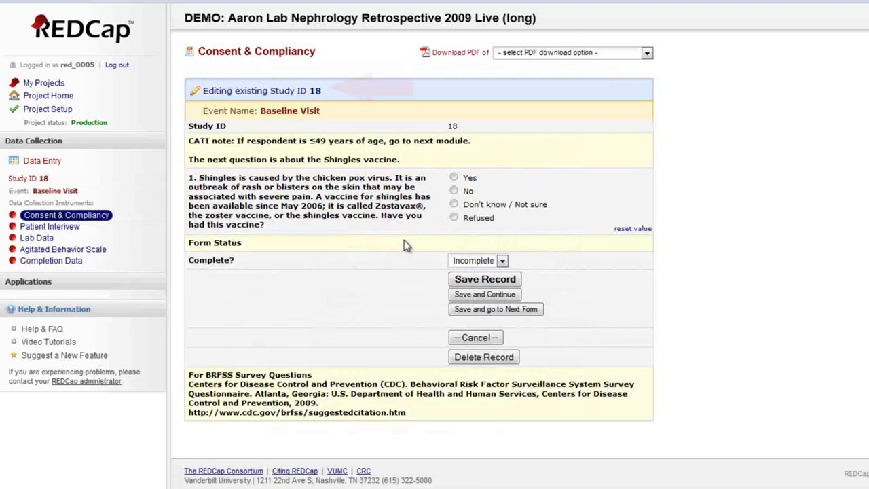
left_click(453, 203)
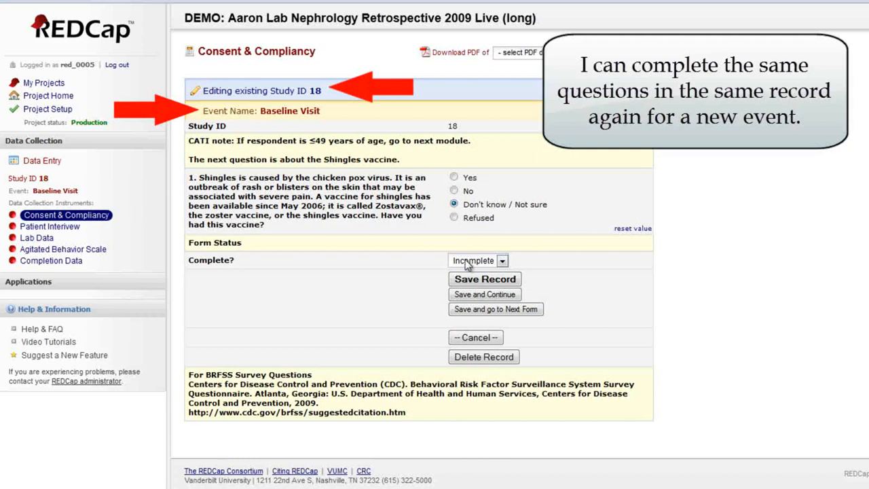
left_click(478, 261)
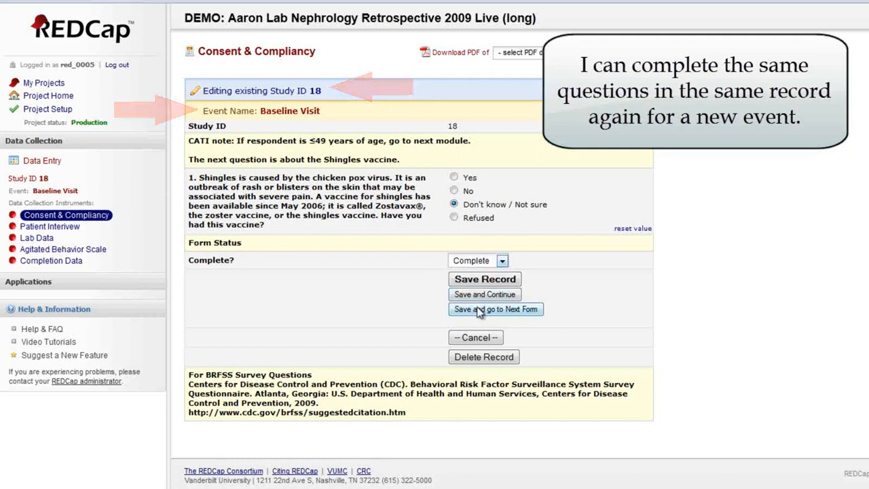
left_click(496, 309)
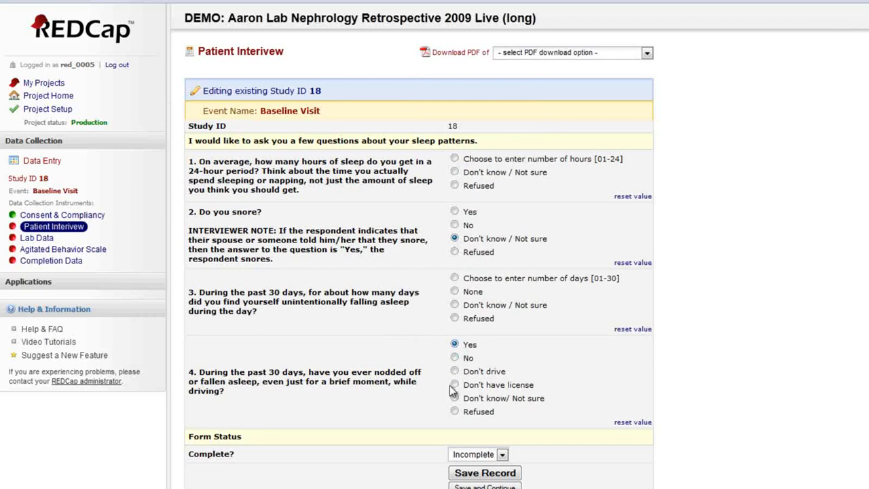
Step: Save the Patient Interview as Unverified and return to the event grid
left_click(478, 454)
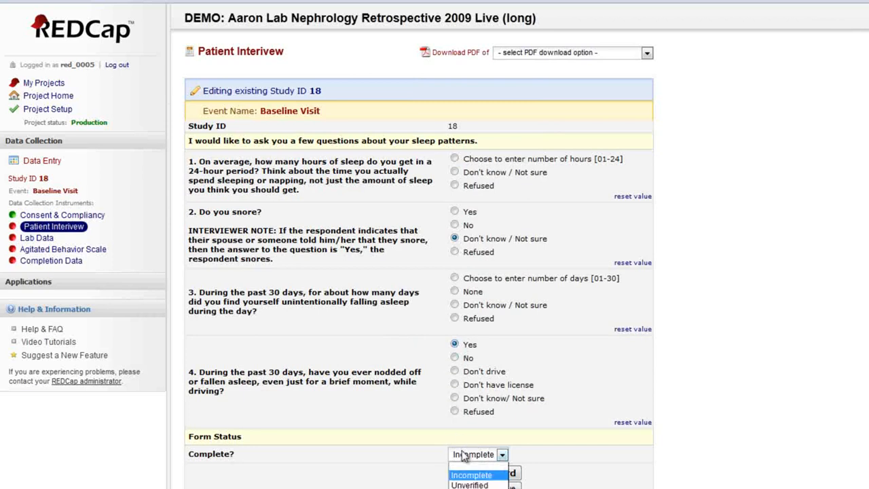
left_click(469, 485)
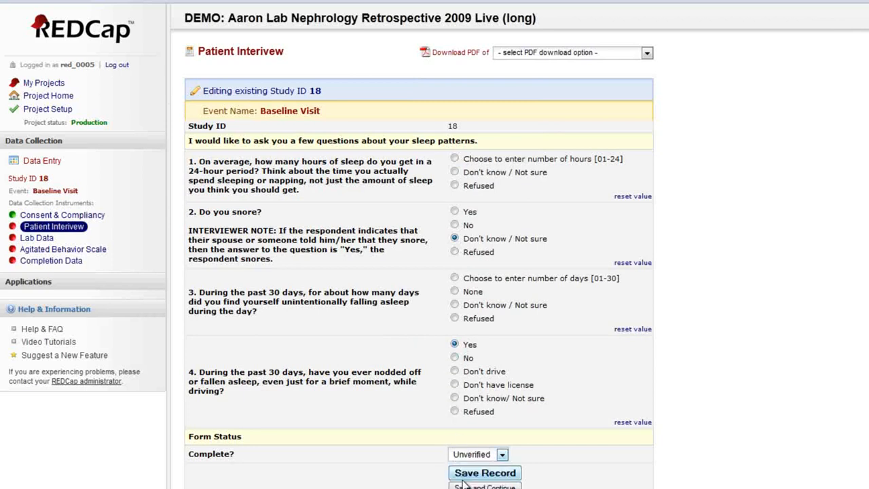
left_click(485, 472)
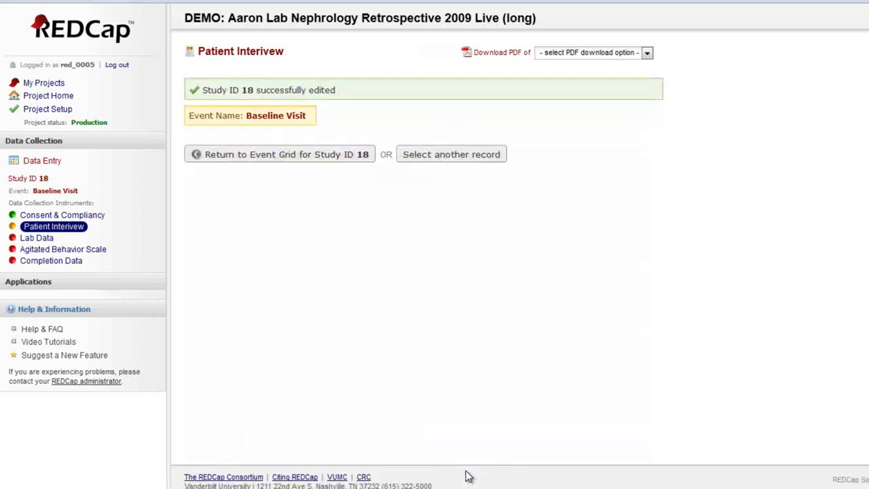
mouse_move(346, 161)
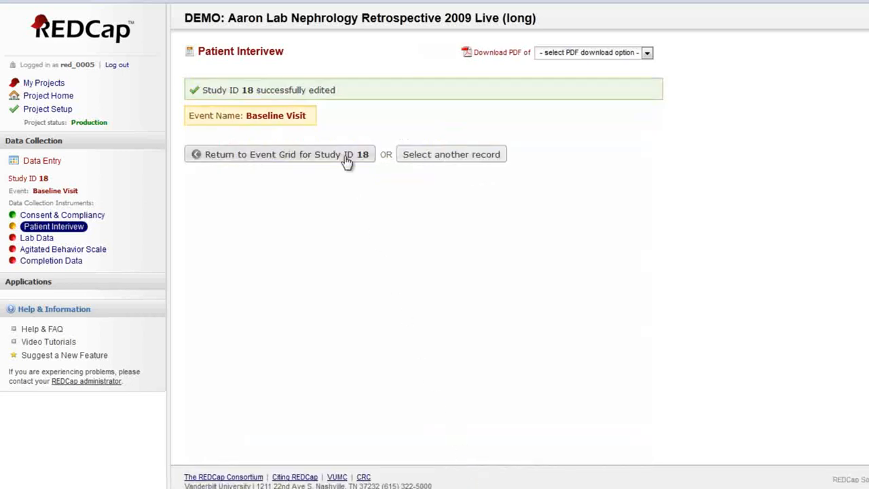
left_click(280, 154)
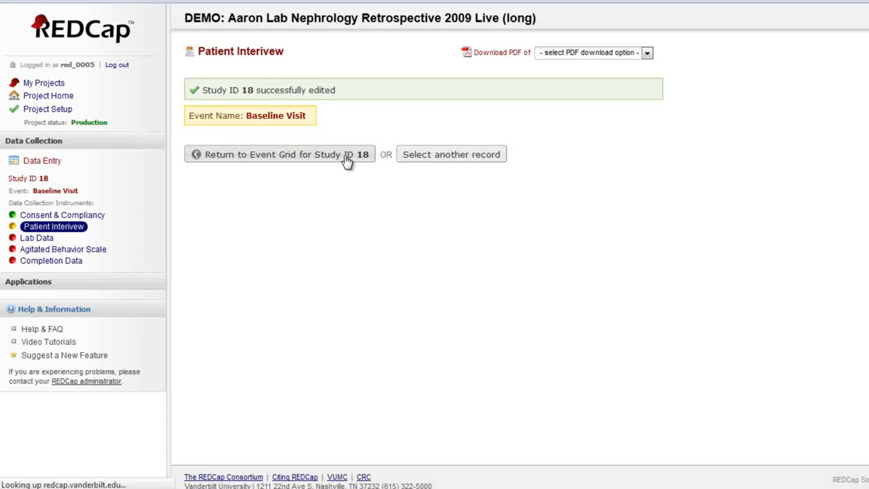
left_click(280, 154)
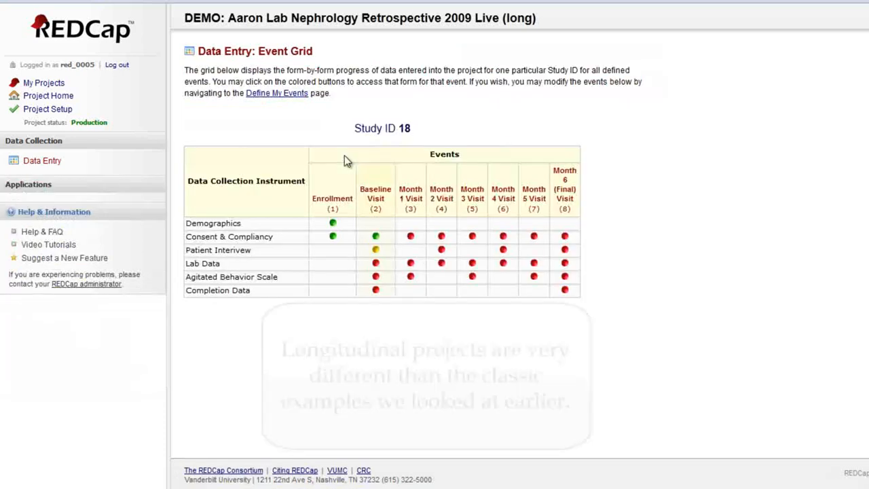